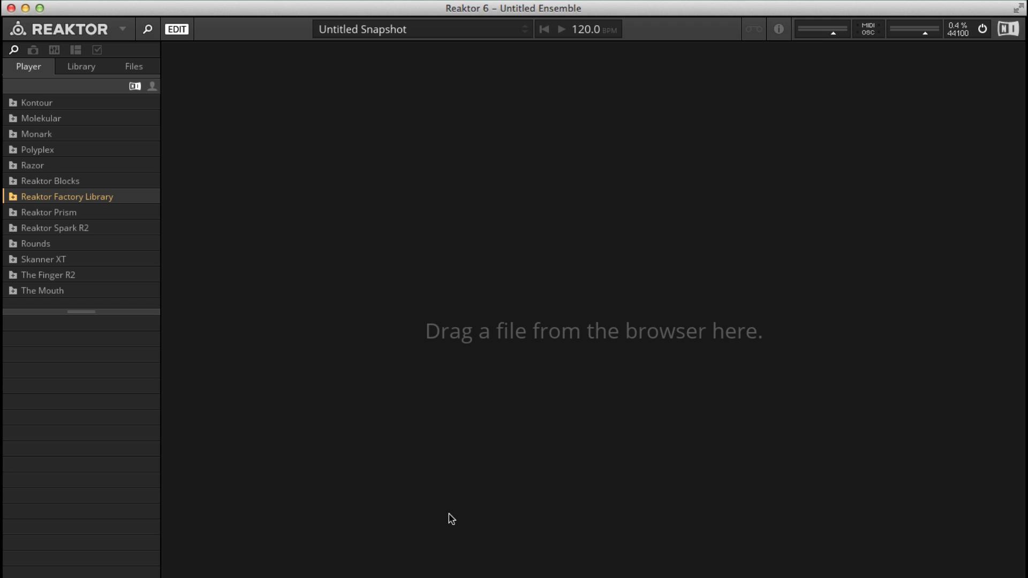
# Show the Library of block collections, expand Reaktor Blocks and select Blocks New.ens
pyautogui.click(177, 29)
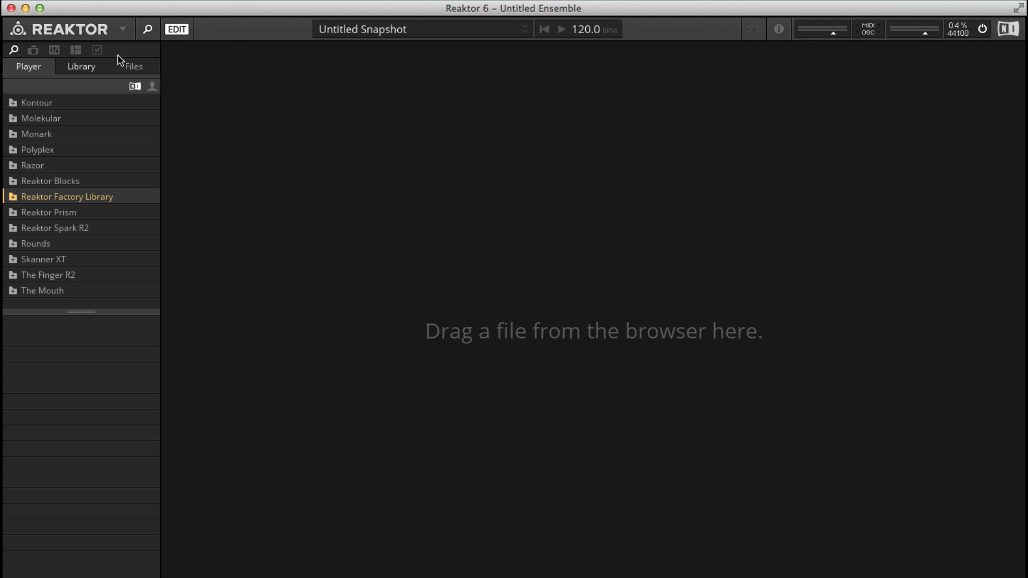
pyautogui.moveTo(80, 71)
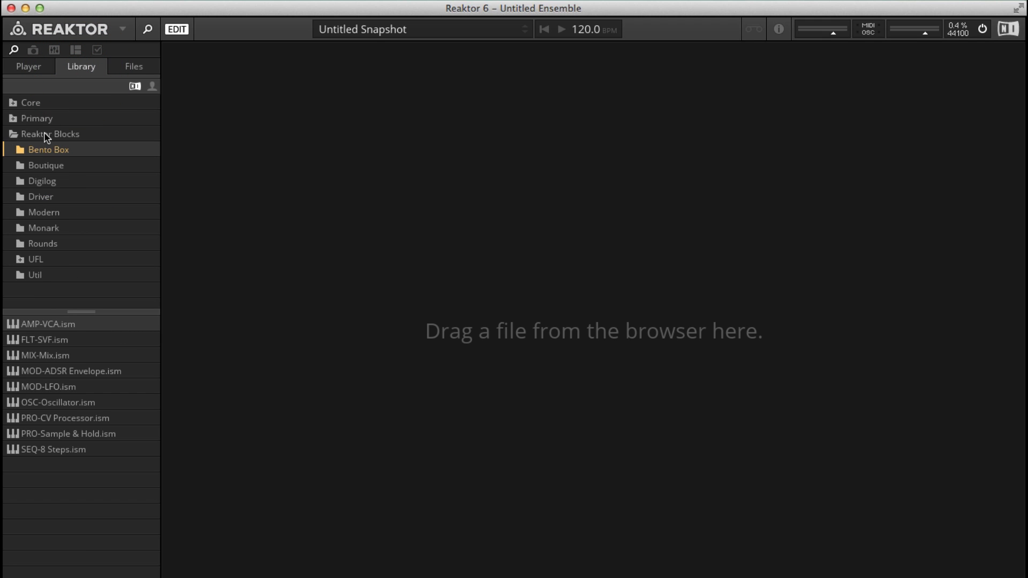
pyautogui.click(50, 134)
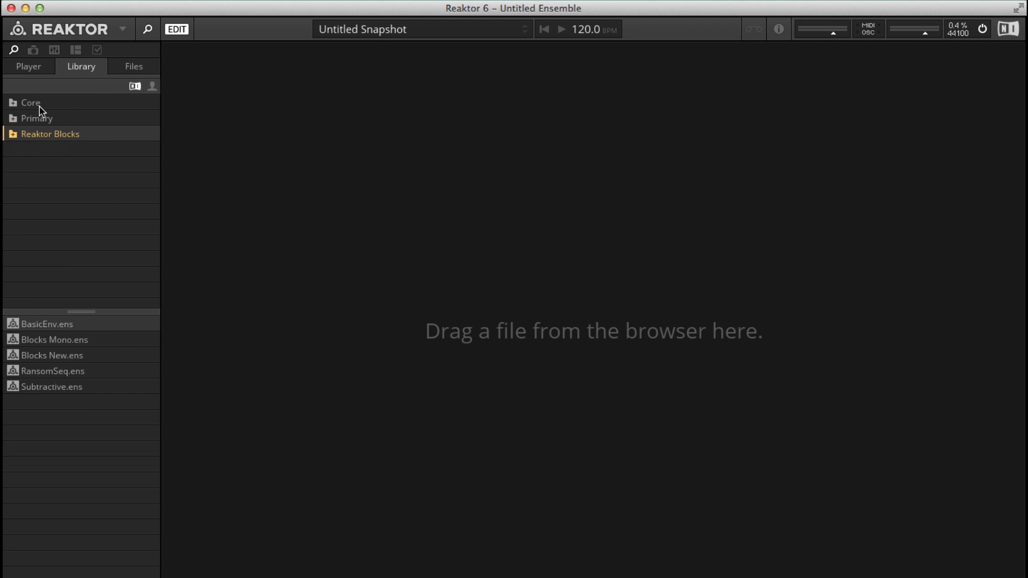
pyautogui.moveTo(52, 142)
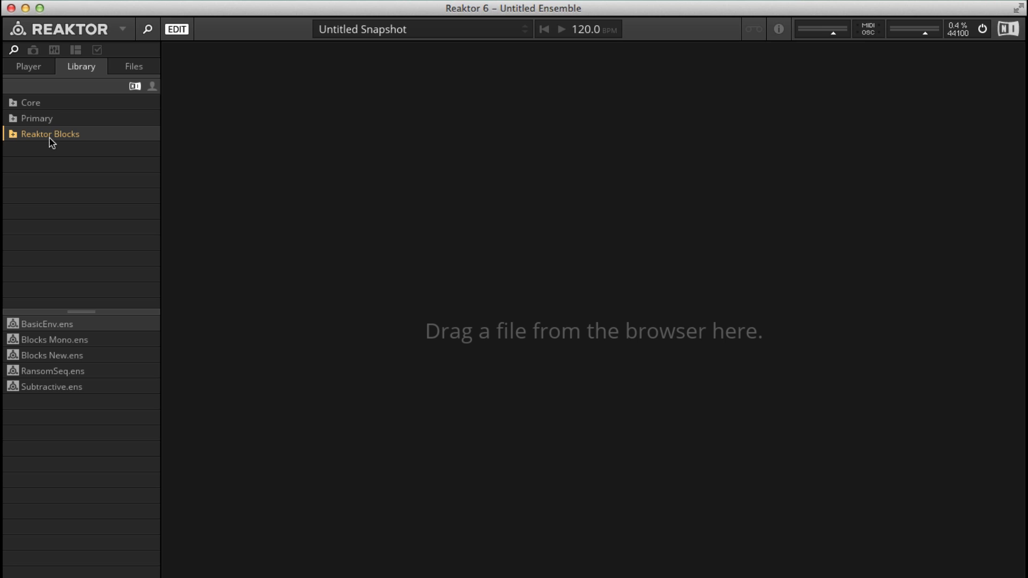
pyautogui.moveTo(54, 122)
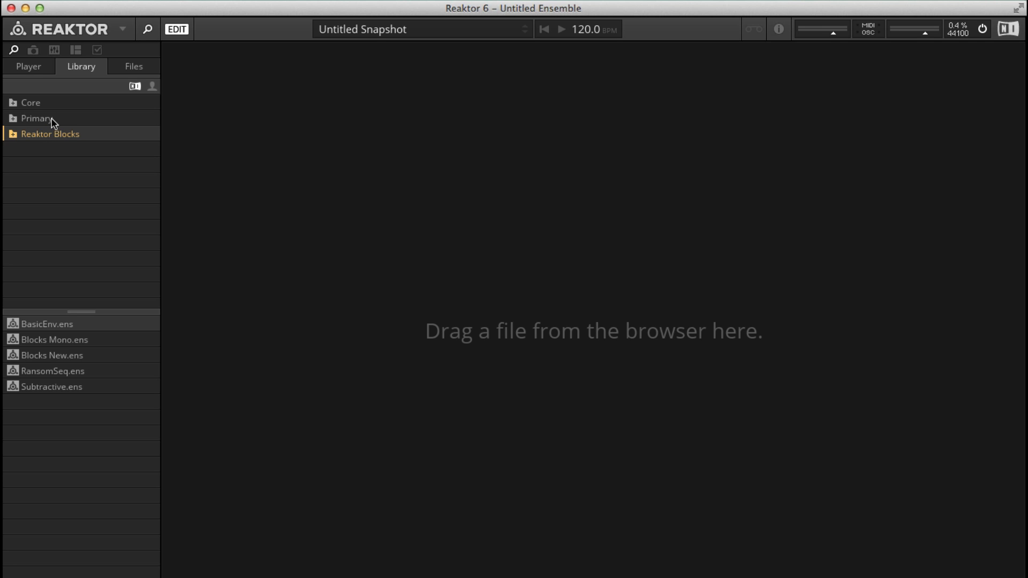
pyautogui.moveTo(37, 139)
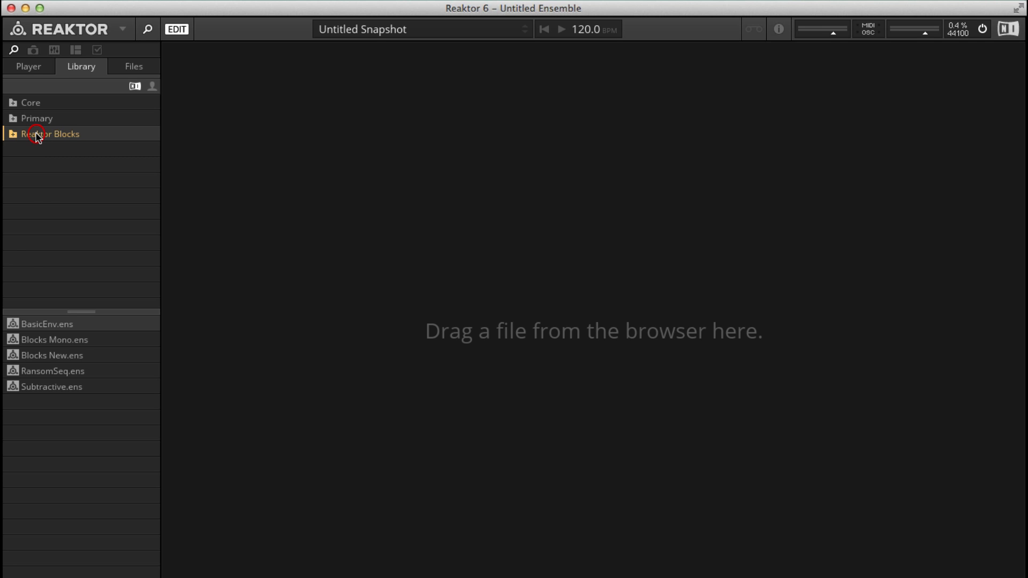
pyautogui.click(51, 134)
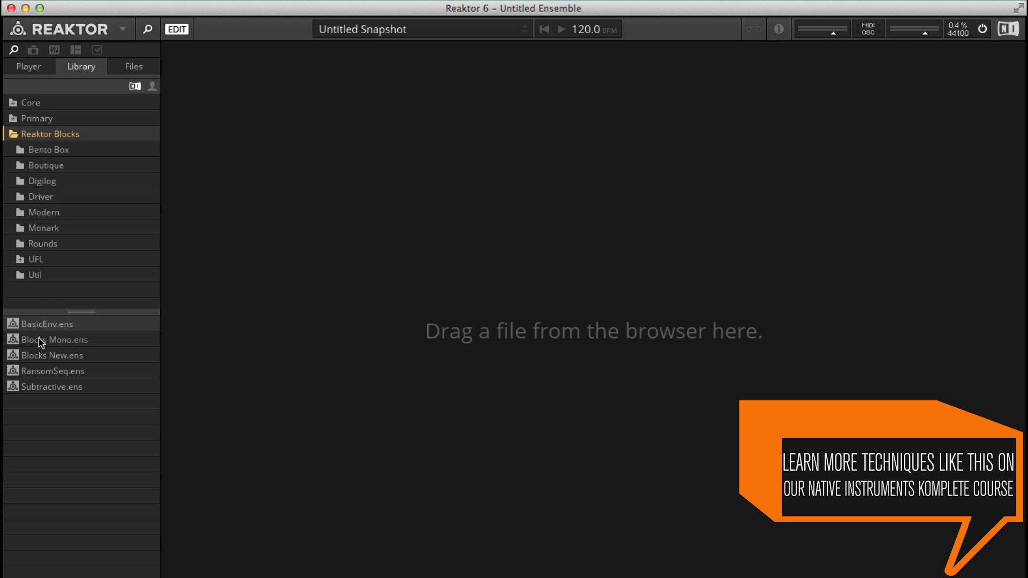
pyautogui.moveTo(35, 359)
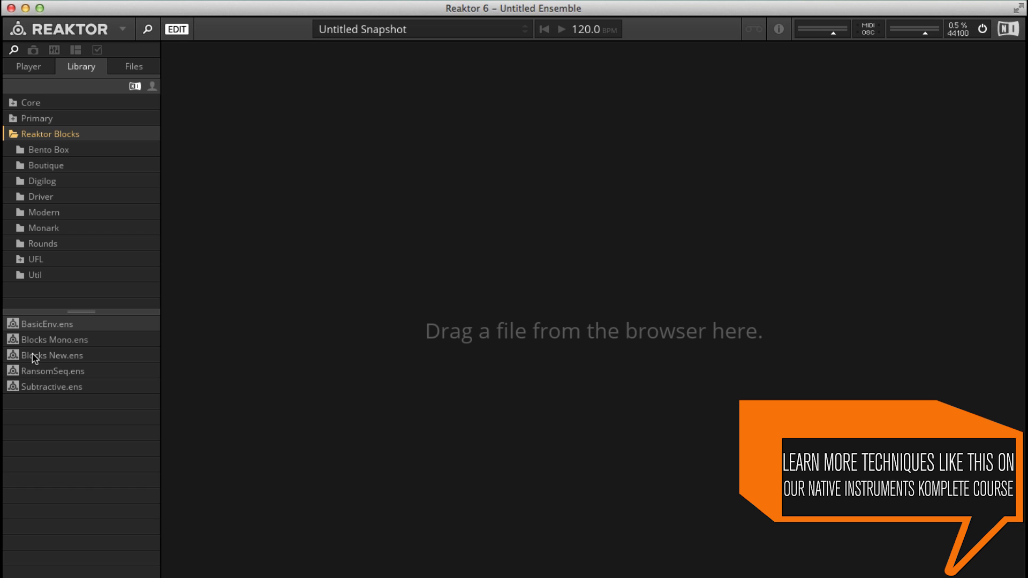
pyautogui.click(53, 354)
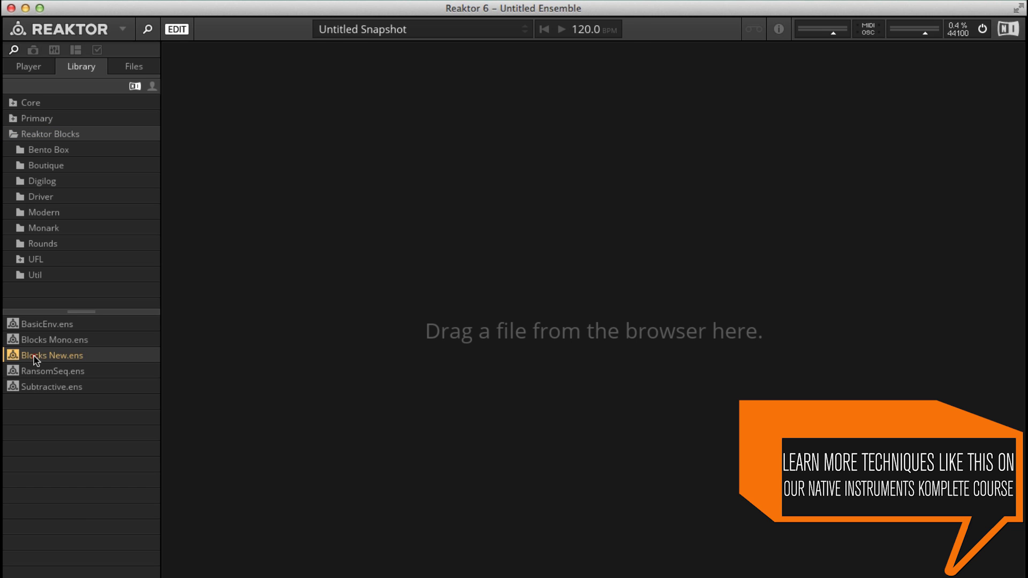
# Load Blocks New.ens, inspect its Clock and Level Stereo blocks, and expand Reaktor Blocks again
pyautogui.doubleClick(53, 354)
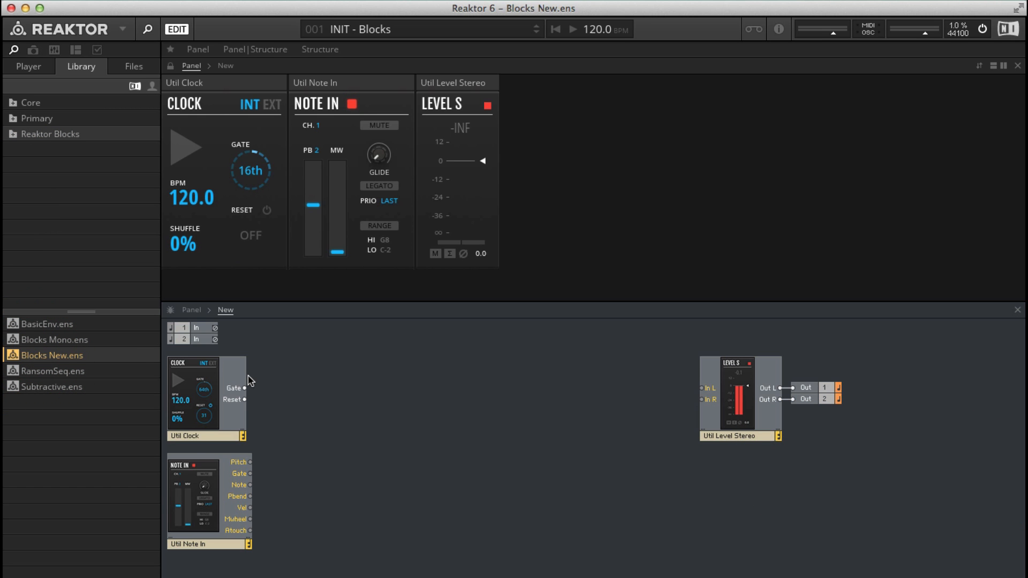
pyautogui.moveTo(243, 428)
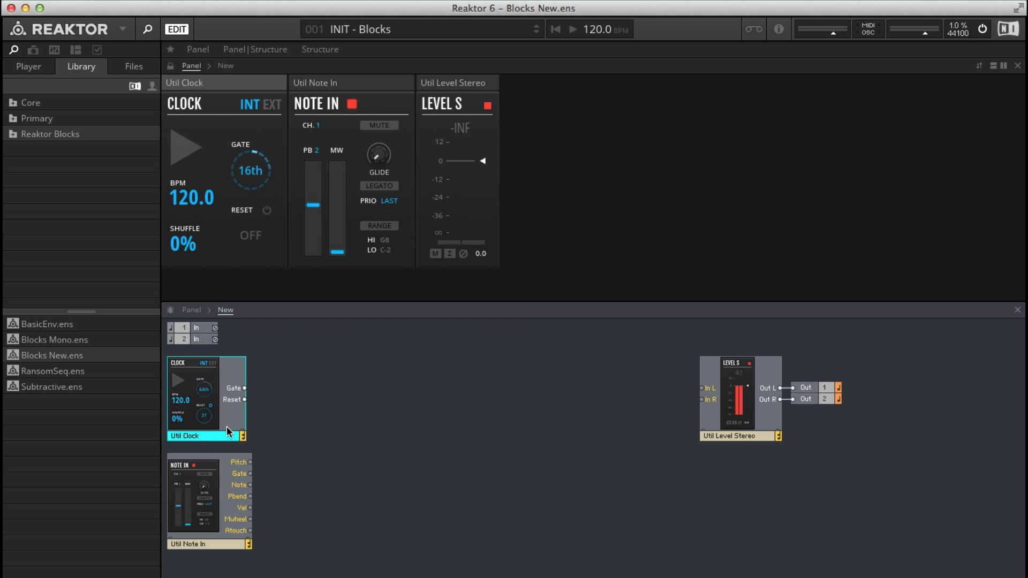
pyautogui.click(191, 544)
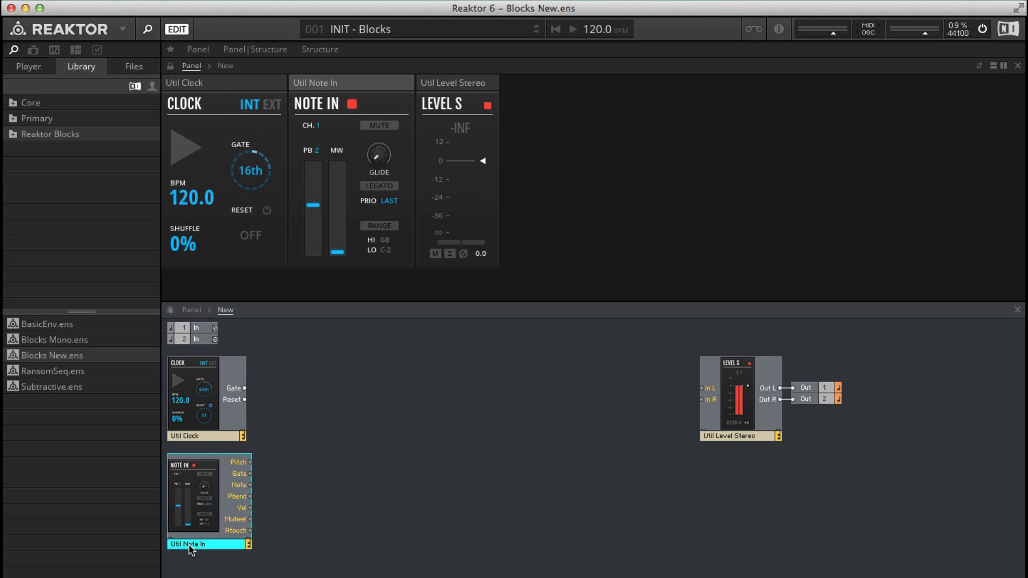
pyautogui.moveTo(242, 469)
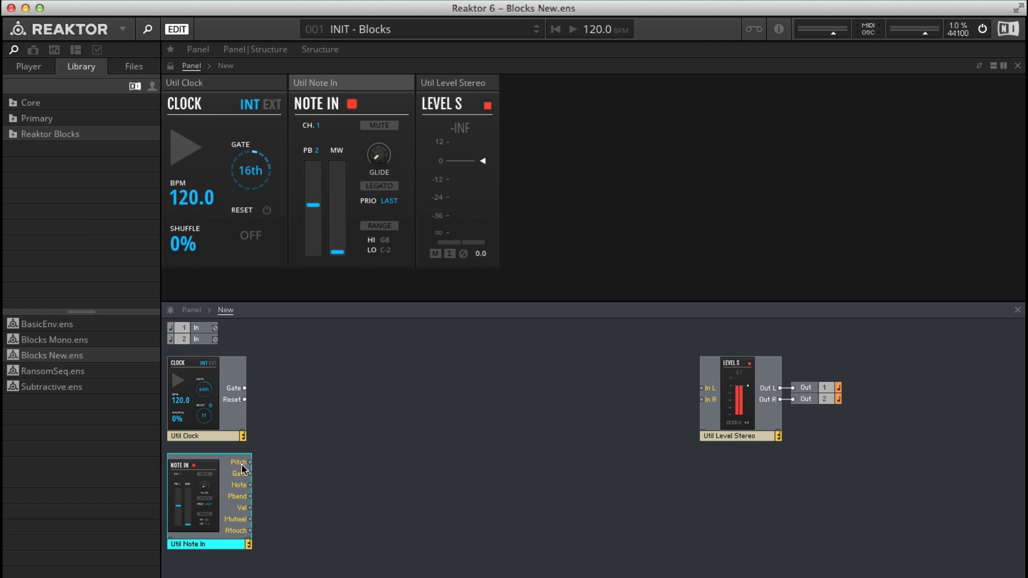
pyautogui.moveTo(688, 439)
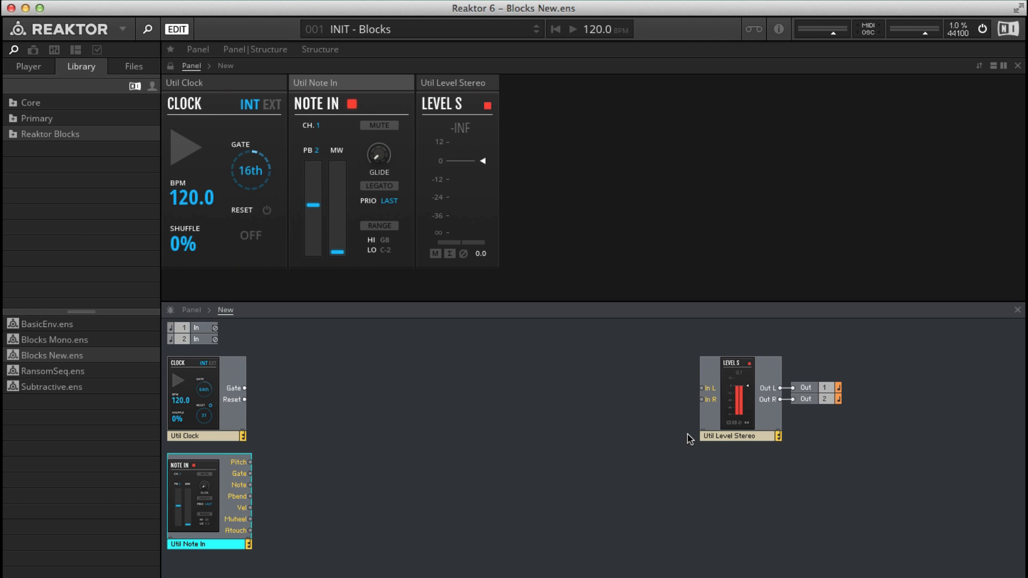
pyautogui.click(737, 436)
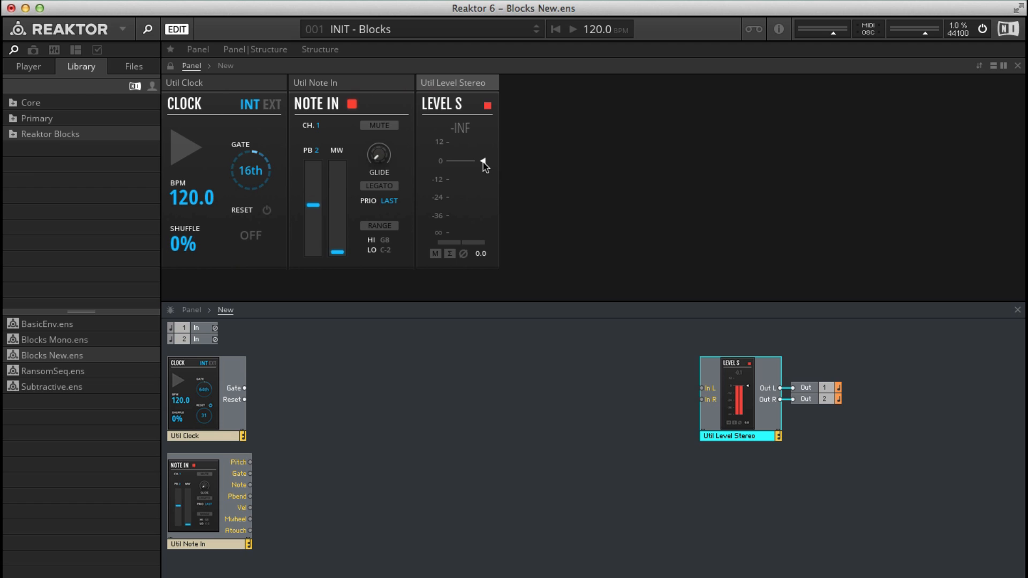
pyautogui.click(50, 133)
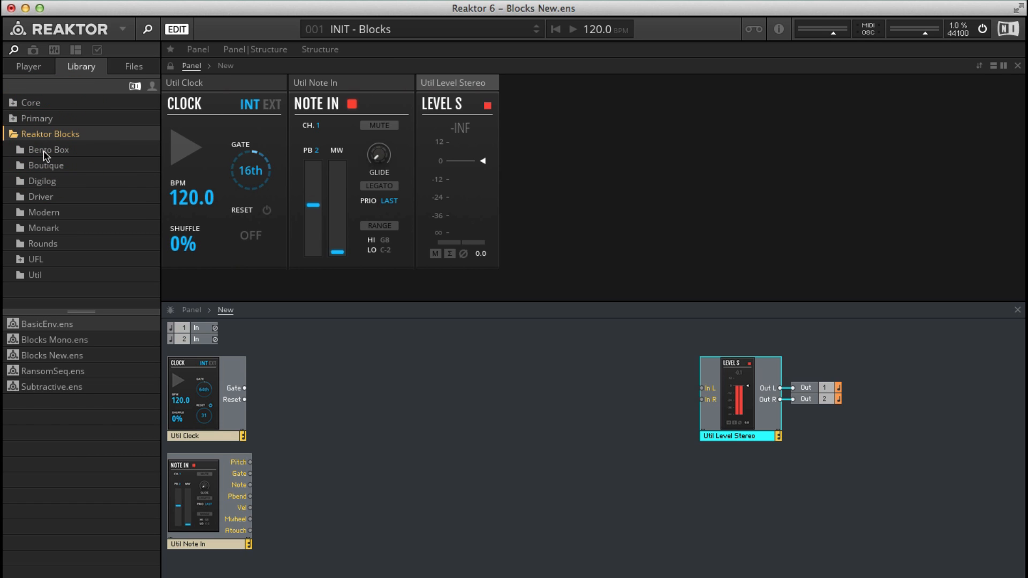
# From the Bento Box collection, add the SVF filter block to the ensemble
pyautogui.click(48, 150)
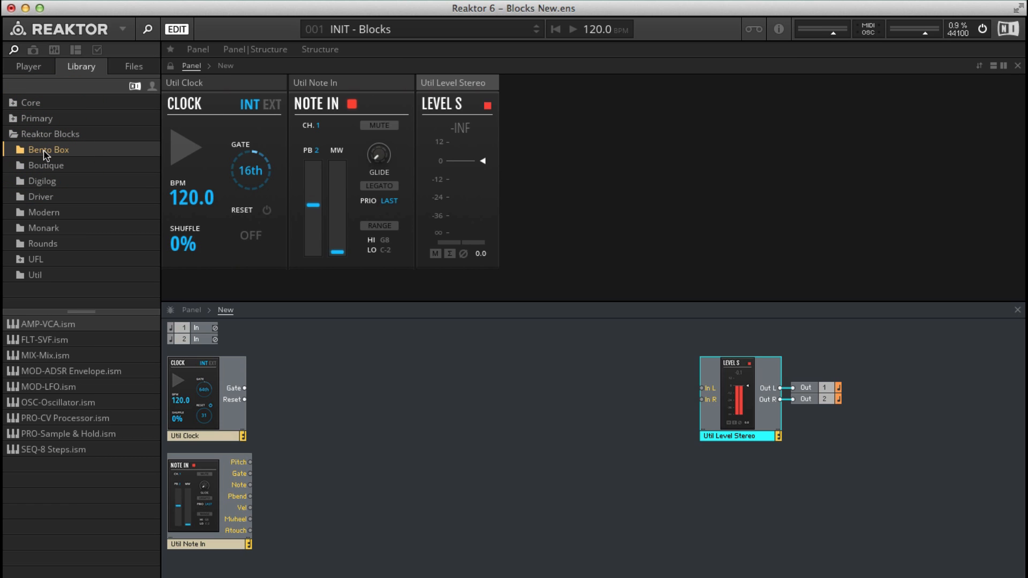
pyautogui.moveTo(51, 205)
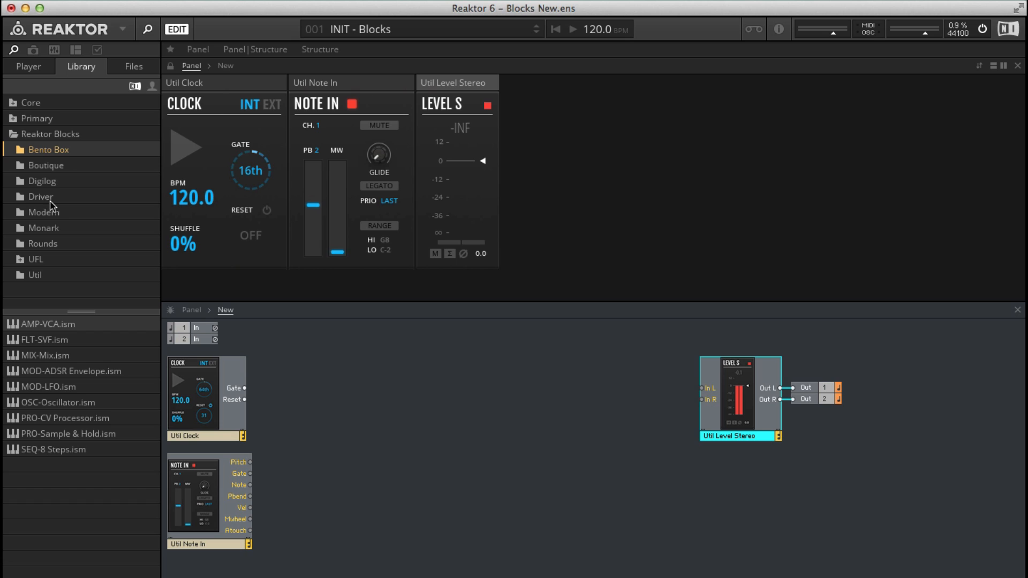
pyautogui.moveTo(33, 378)
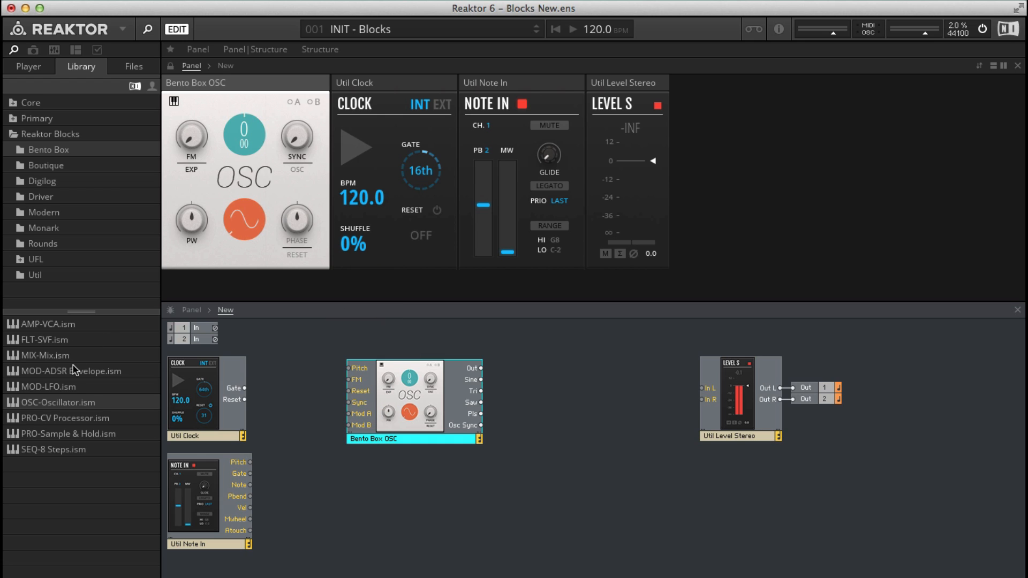
pyautogui.click(44, 340)
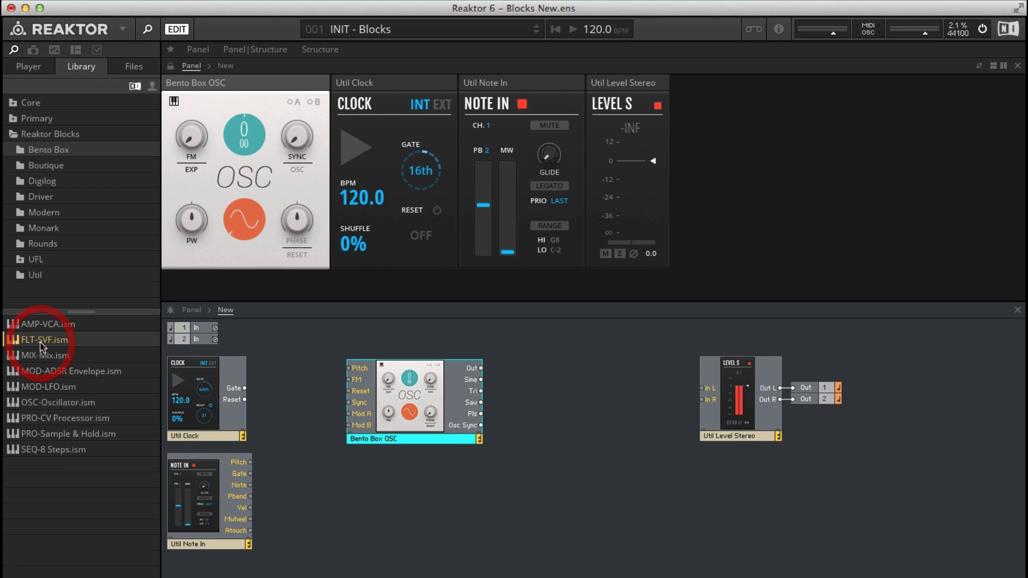
pyautogui.doubleClick(41, 340)
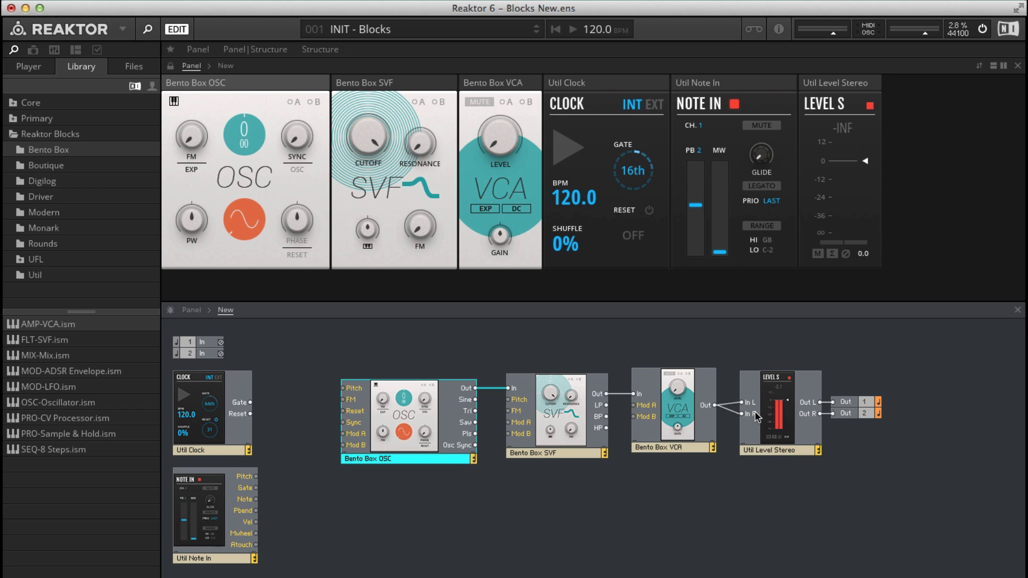
pyautogui.moveTo(594, 417)
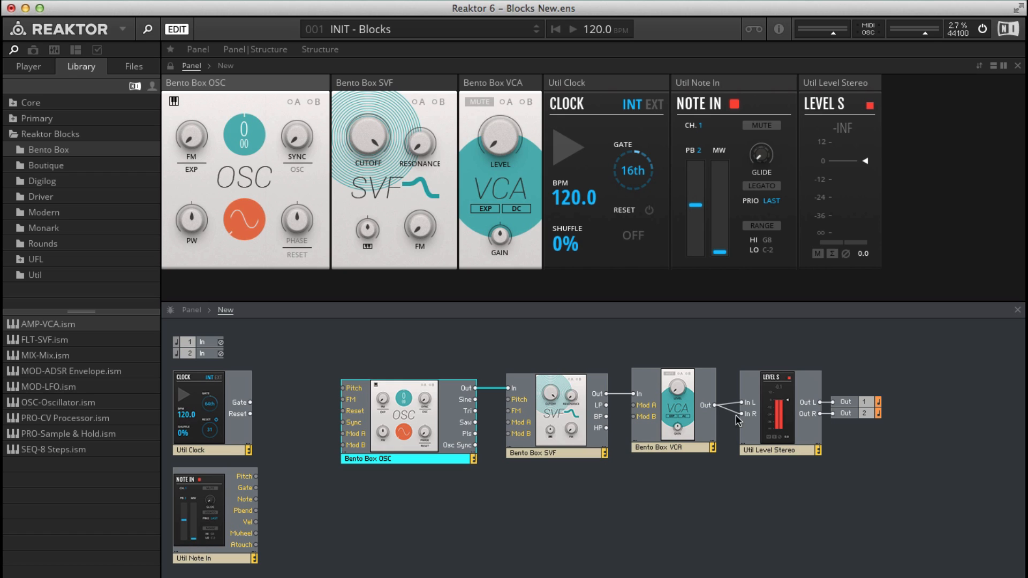
pyautogui.moveTo(748, 424)
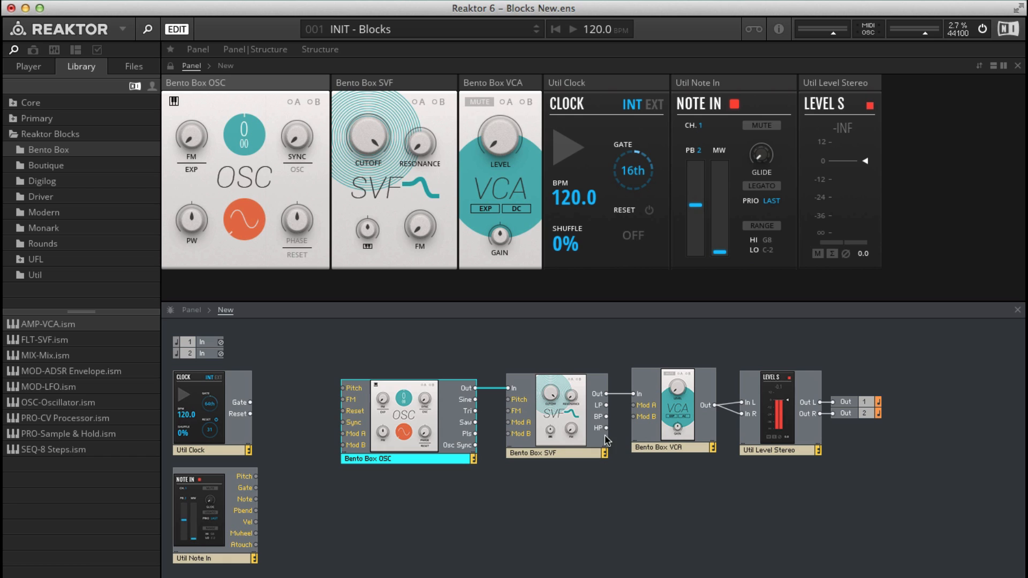
pyautogui.moveTo(51, 377)
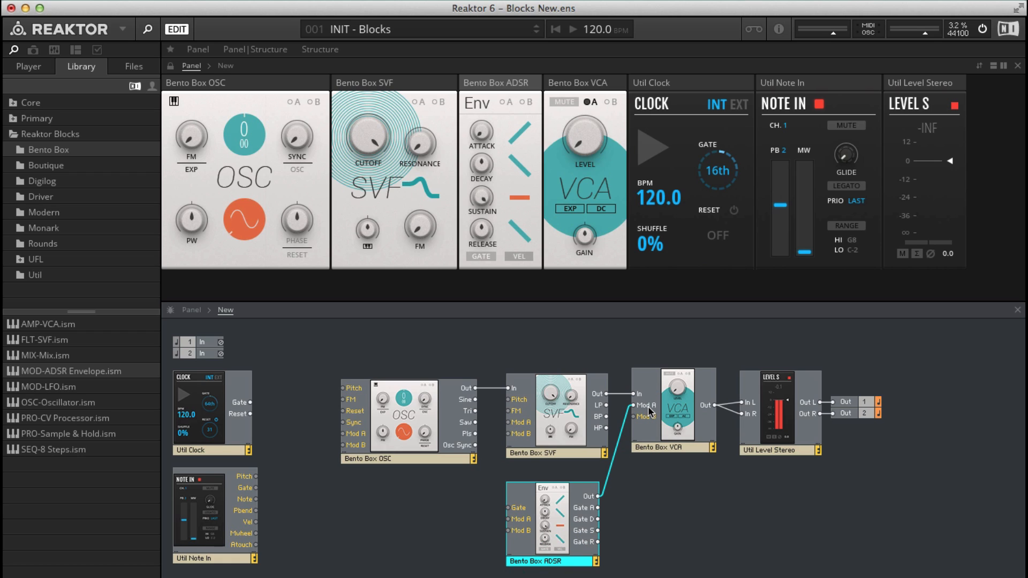
pyautogui.moveTo(444, 416)
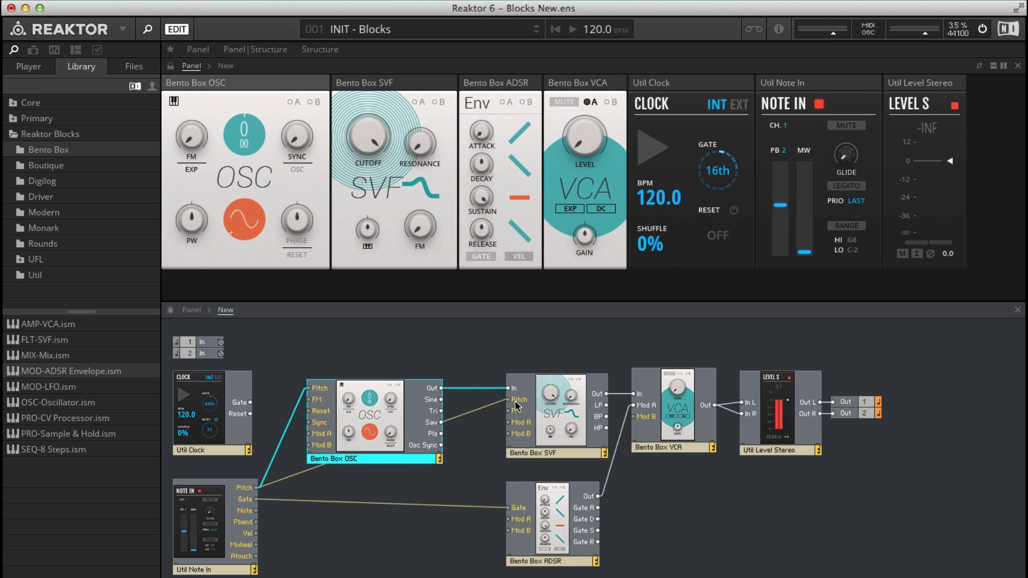
pyautogui.moveTo(542, 399)
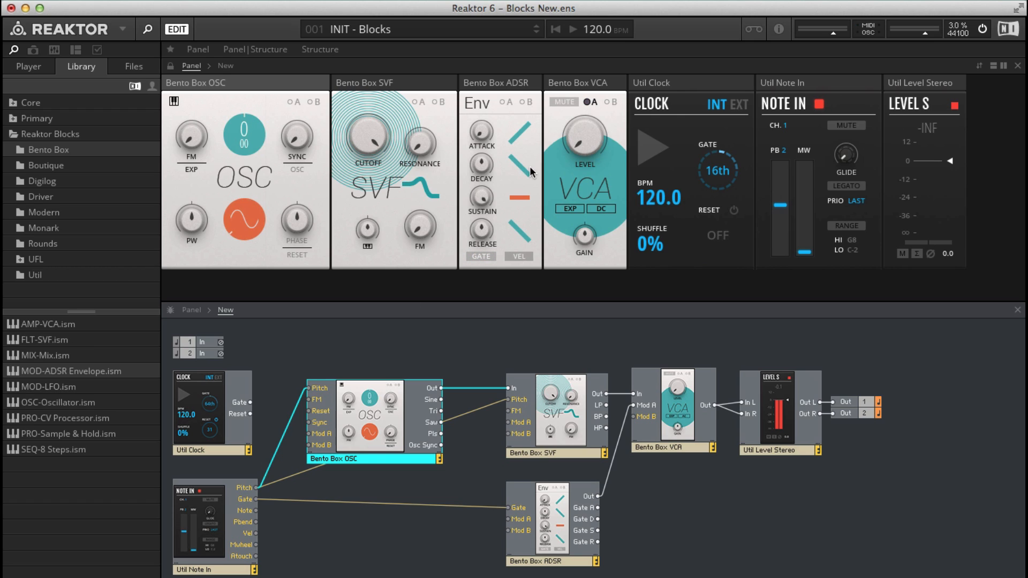
# Begin renaming the envelope block to Amp ADSR
pyautogui.click(583, 136)
pyautogui.write('Amp')
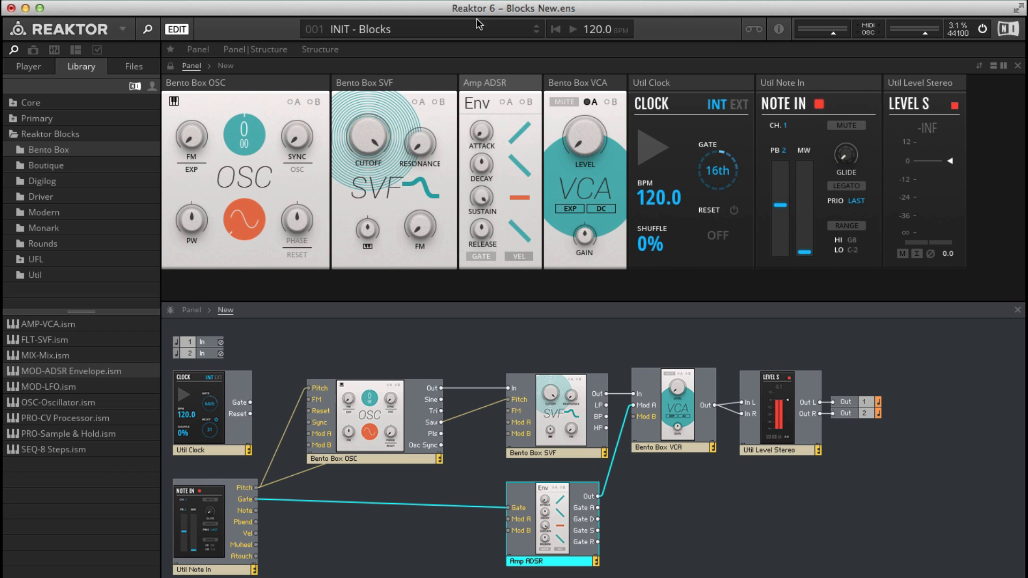
pyautogui.moveTo(598, 380)
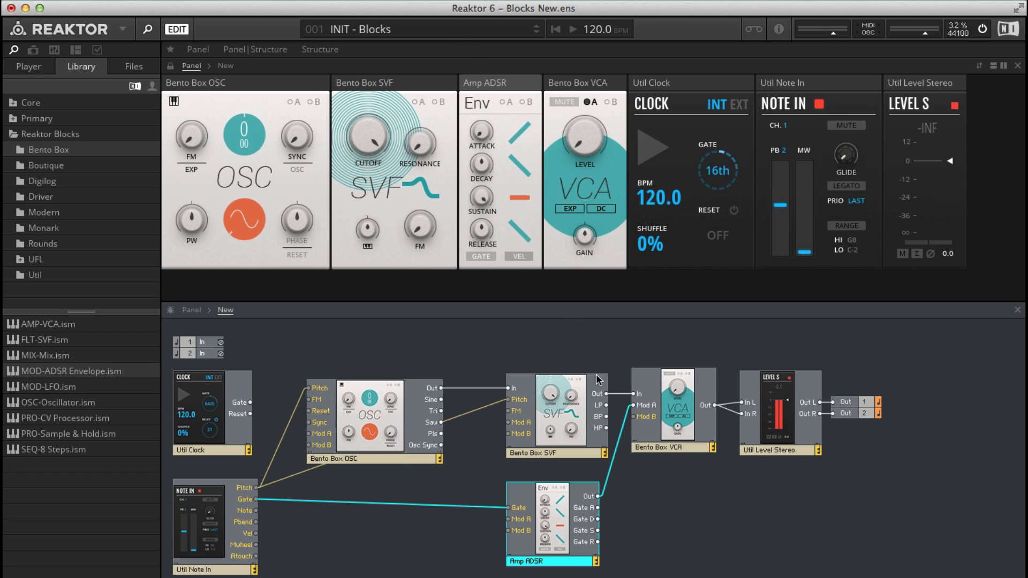
pyautogui.moveTo(649, 409)
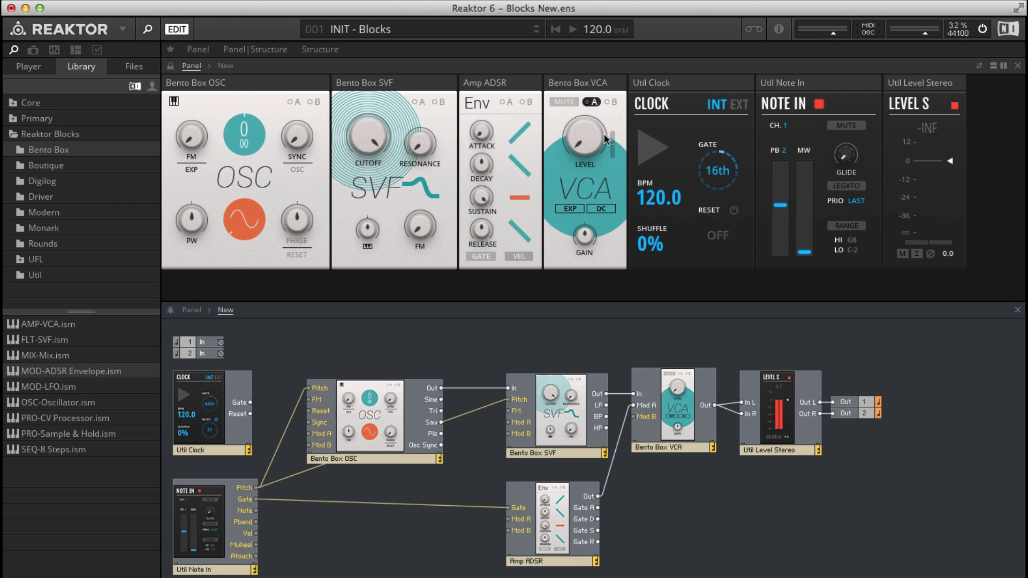
pyautogui.moveTo(616, 143)
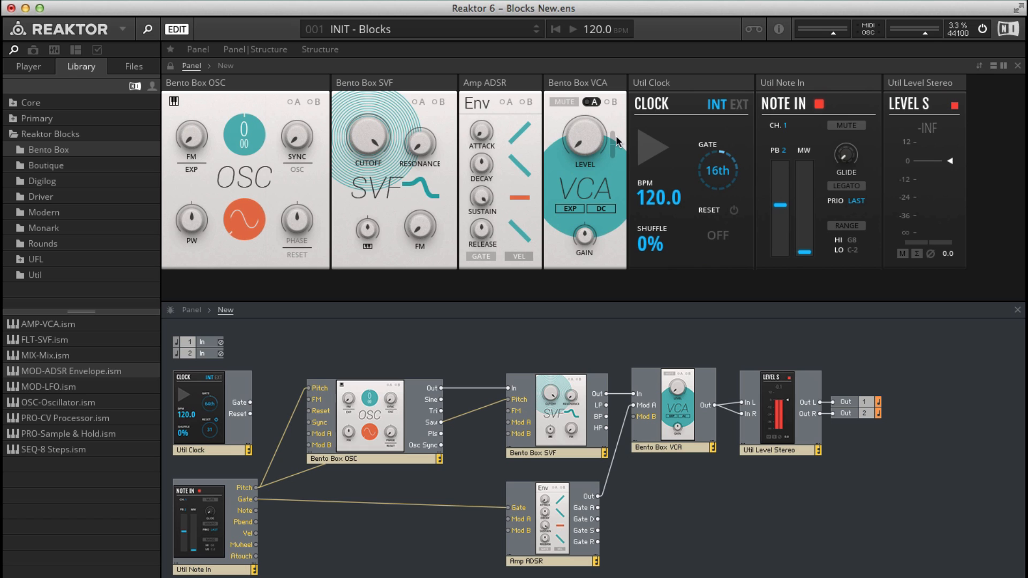
pyautogui.moveTo(614, 149)
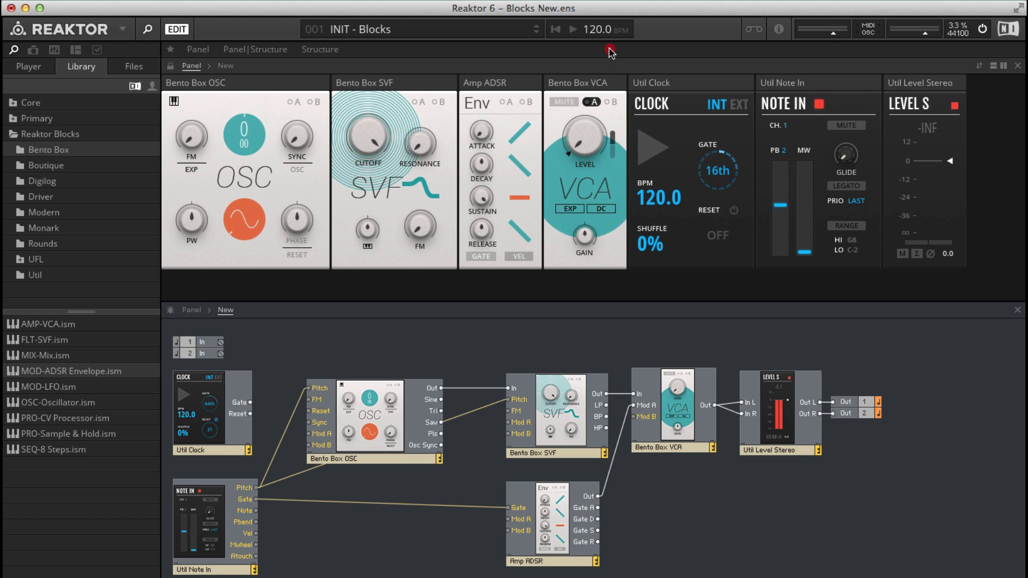
pyautogui.moveTo(569, 161)
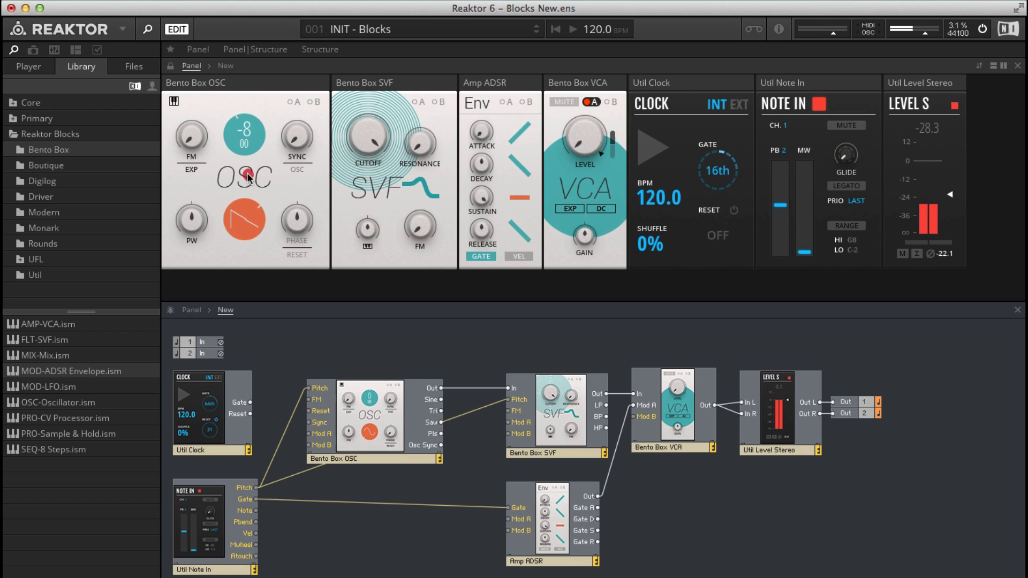
# Adjust the oscillator pitch offset, sweep the SVF cutoff and raise its resonance while auditioning
pyautogui.moveTo(243, 131); pyautogui.dragTo(243, 111)
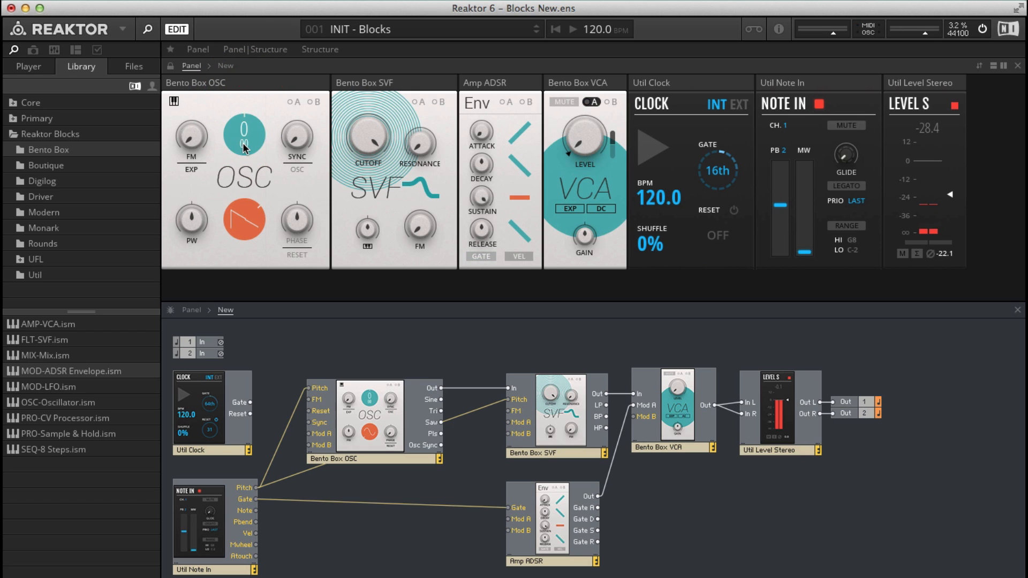
pyautogui.moveTo(244, 135); pyautogui.dragTo(244, 209)
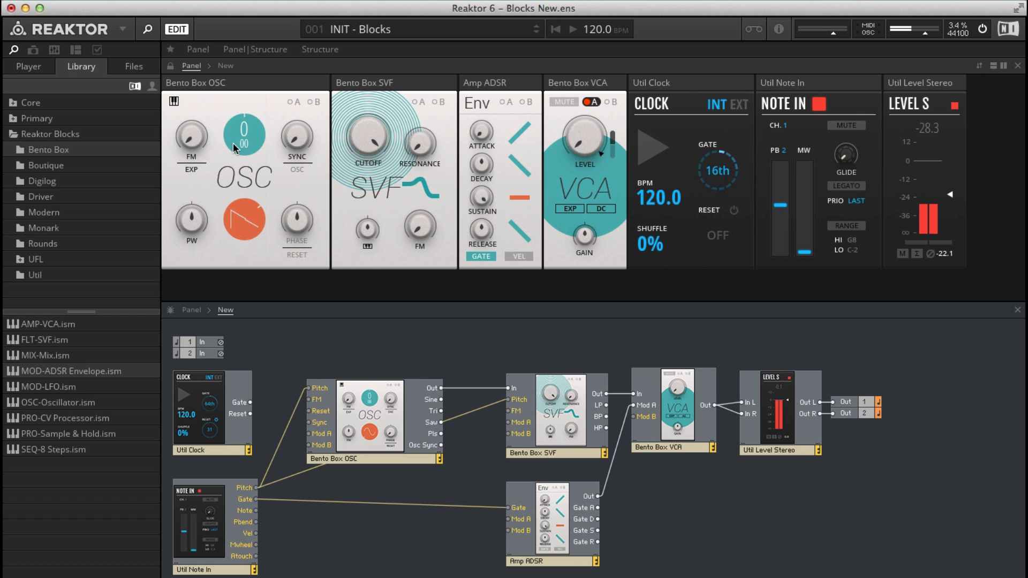
pyautogui.moveTo(243, 135); pyautogui.dragTo(256, 114)
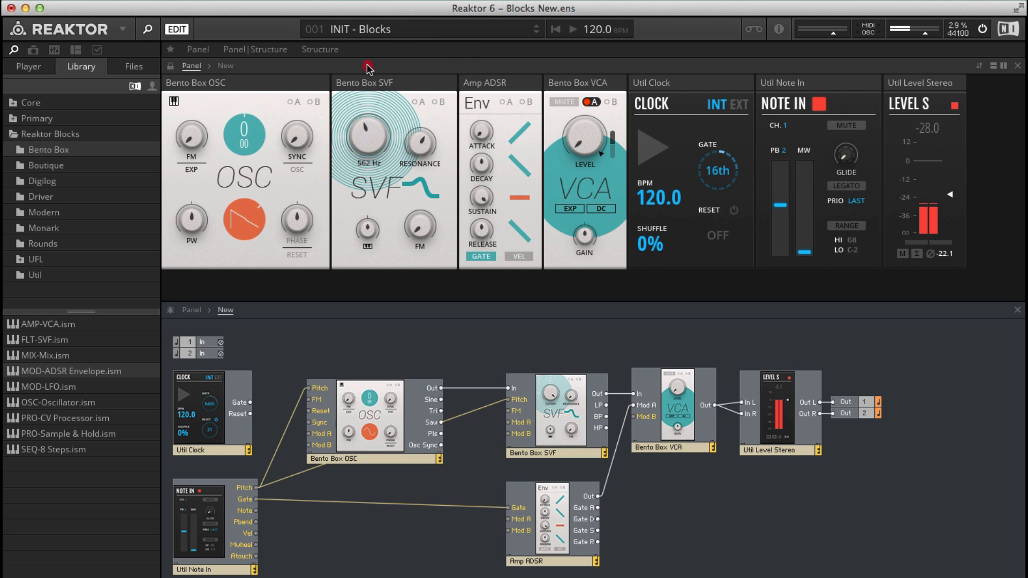
pyautogui.moveTo(367, 136); pyautogui.dragTo(367, 92)
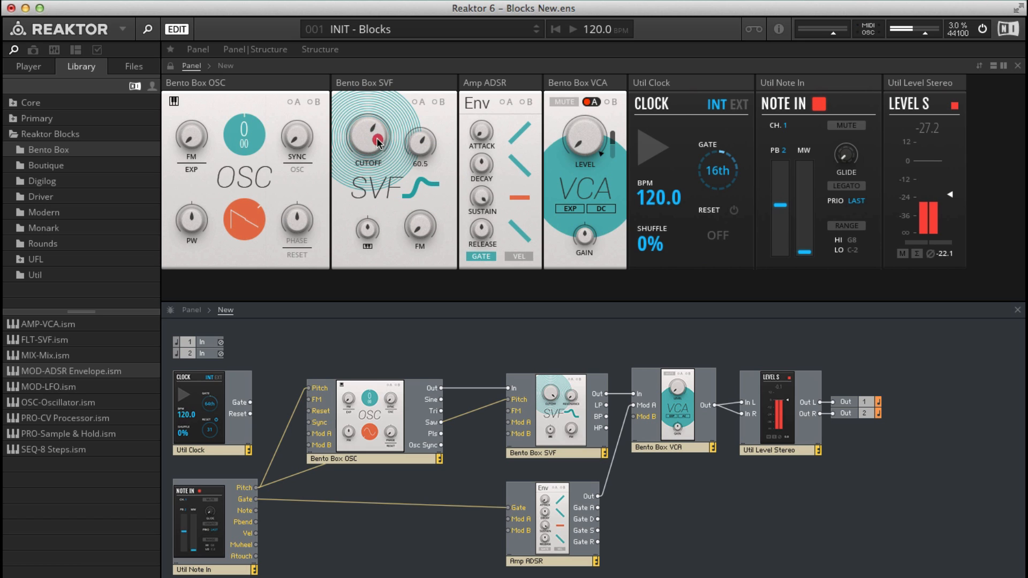
pyautogui.moveTo(369, 135); pyautogui.dragTo(384, 131)
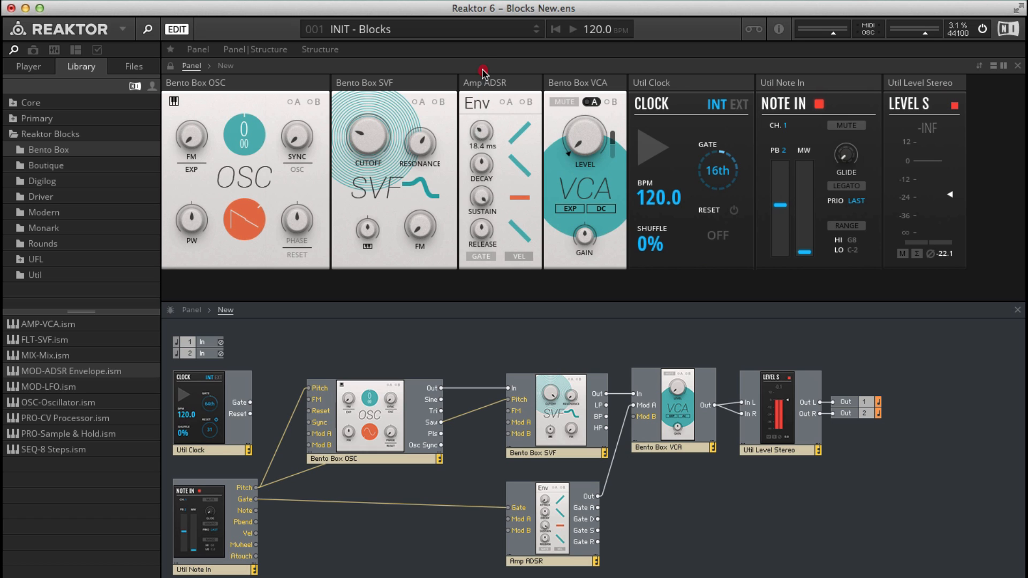
pyautogui.moveTo(481, 130)
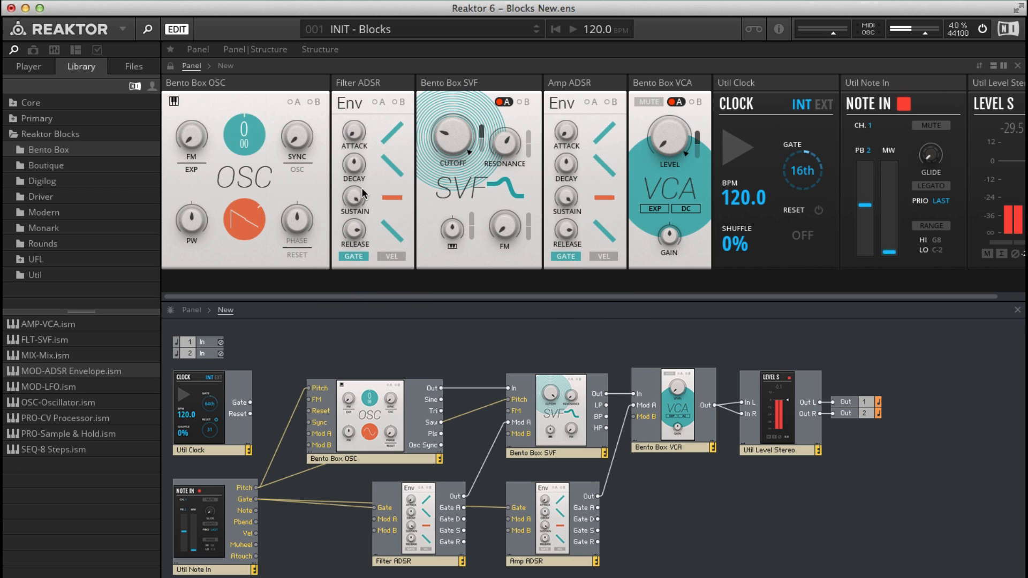
# Select the SVF block's Mod A input for the Filter ADSR connection
pyautogui.click(371, 433)
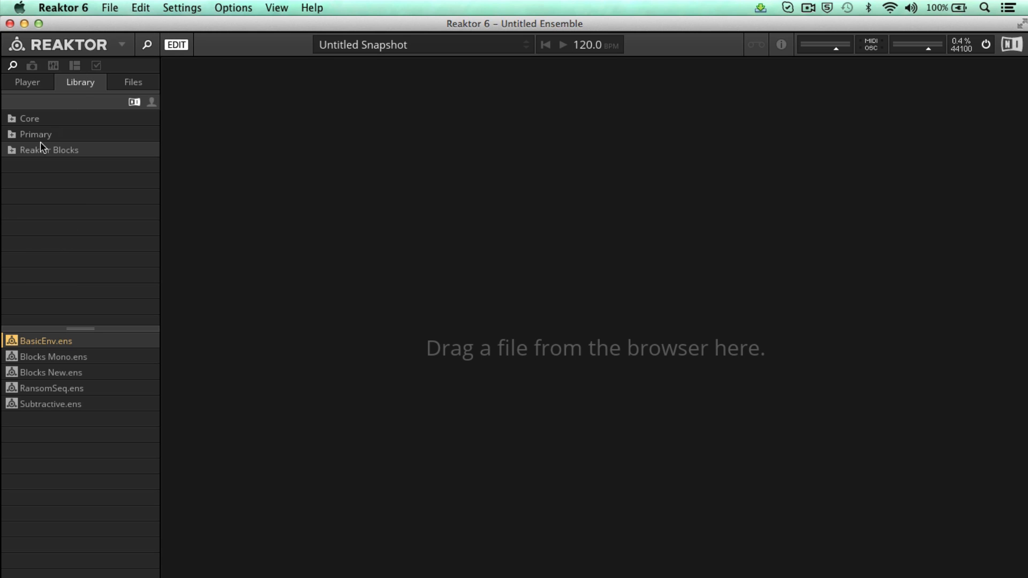
# Reload the Blocks New template and list the Bento Box blocks in the library
pyautogui.click(49, 150)
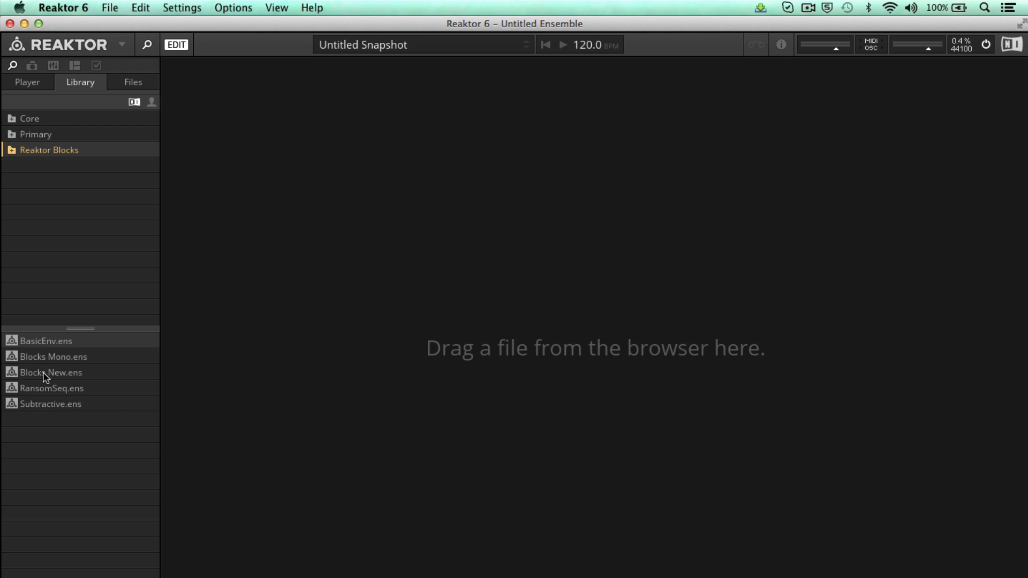
pyautogui.doubleClick(50, 373)
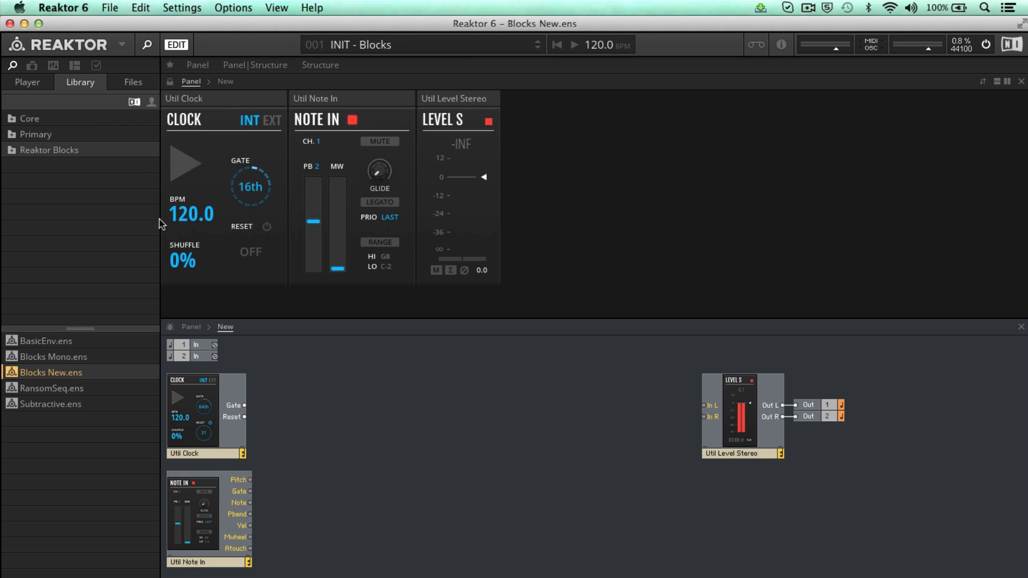
pyautogui.click(49, 150)
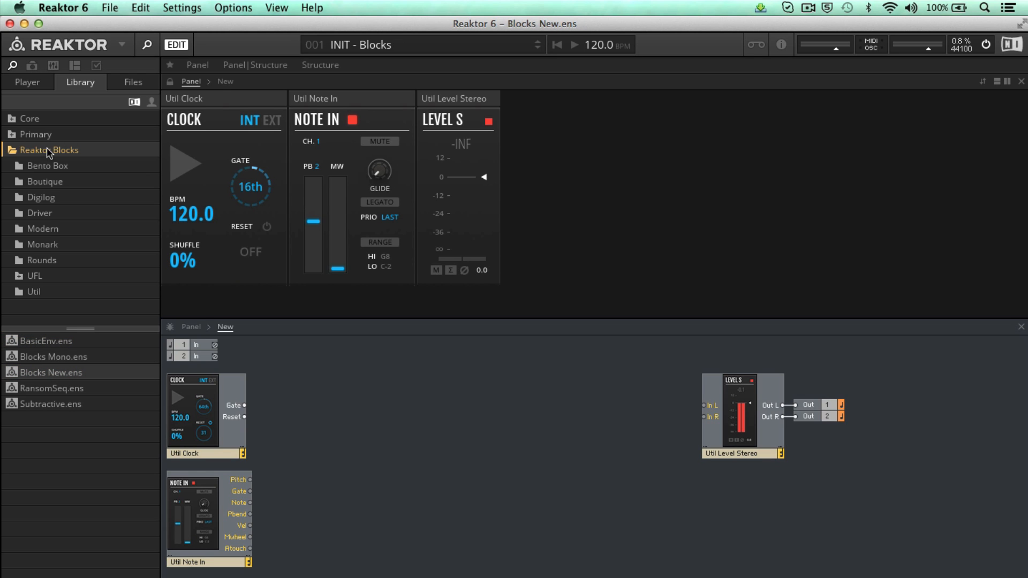
pyautogui.click(47, 165)
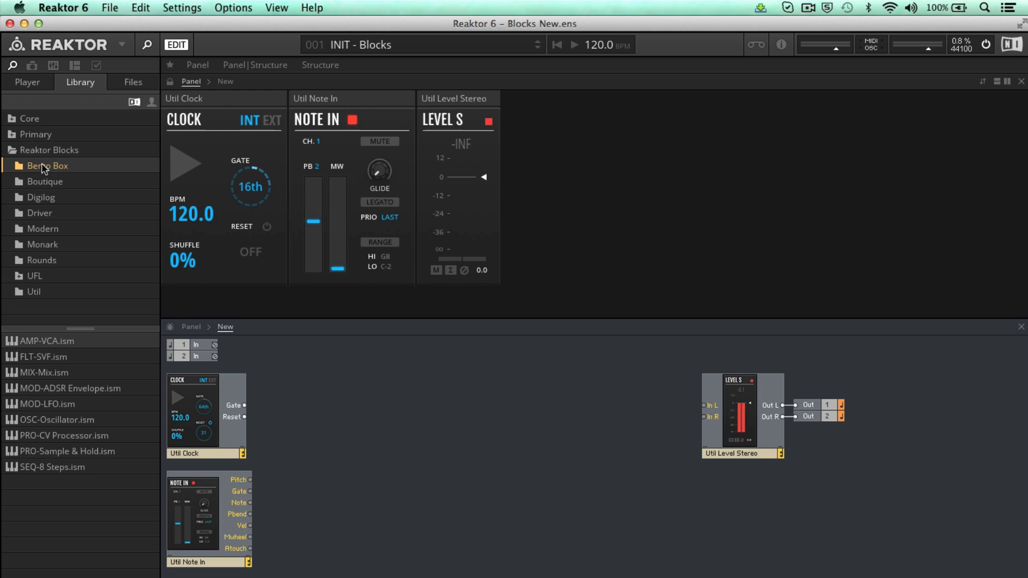
pyautogui.moveTo(39, 416)
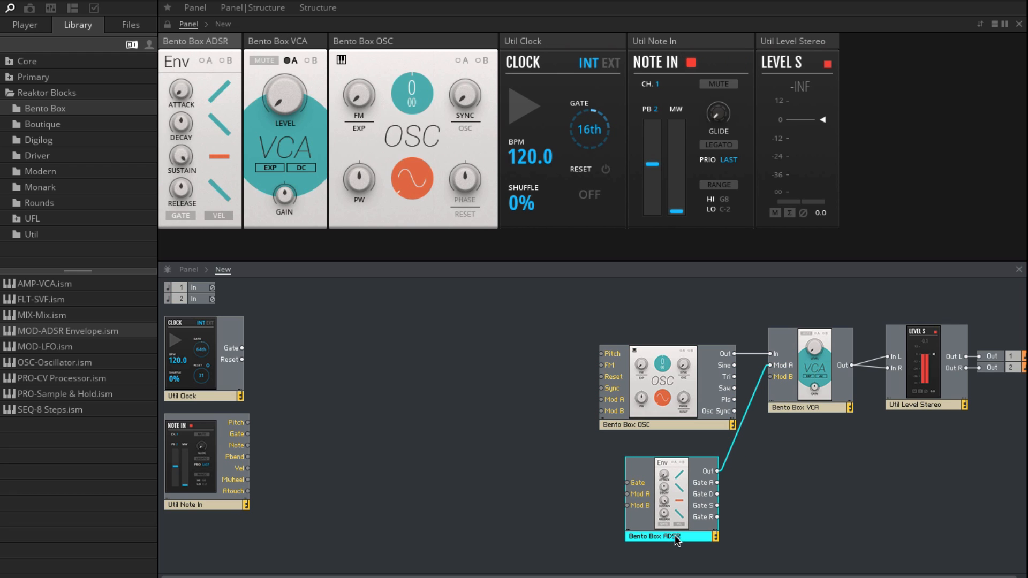
# Rename the envelope to Amp ADSR and let it modulate the VCA level via Mod A
pyautogui.doubleClick(662, 536)
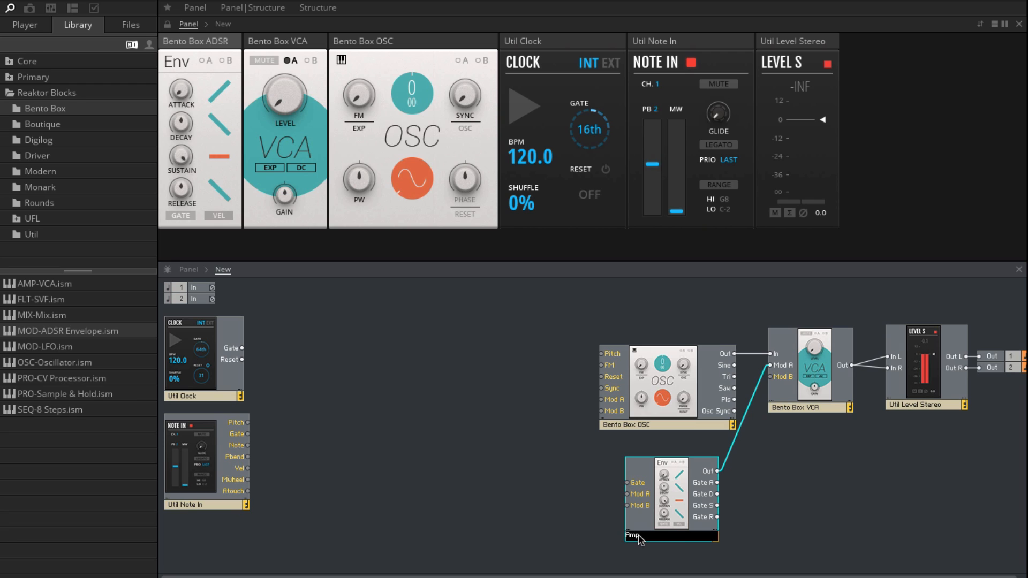
pyautogui.write('Amp ADSR')
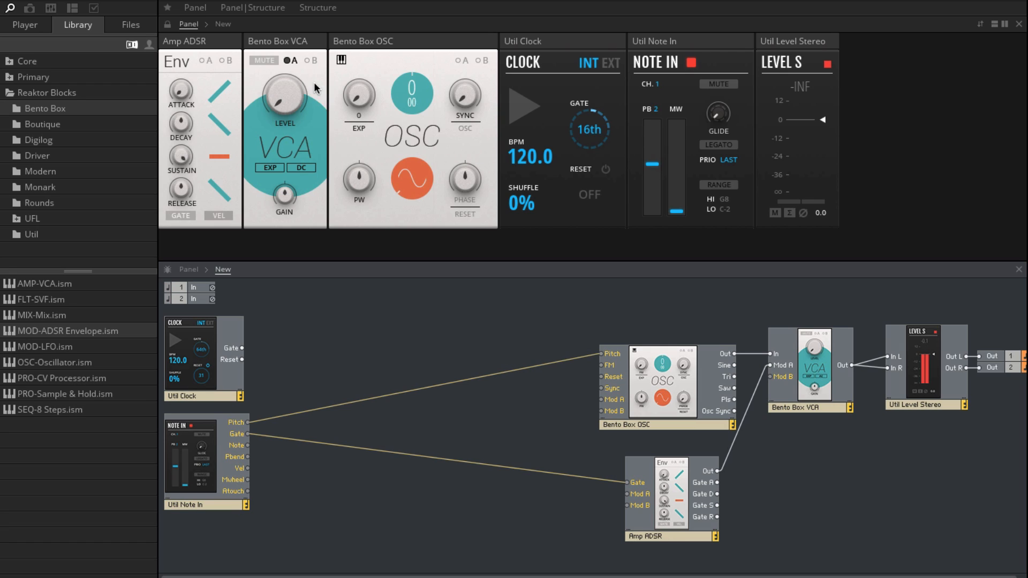
pyautogui.click(292, 60)
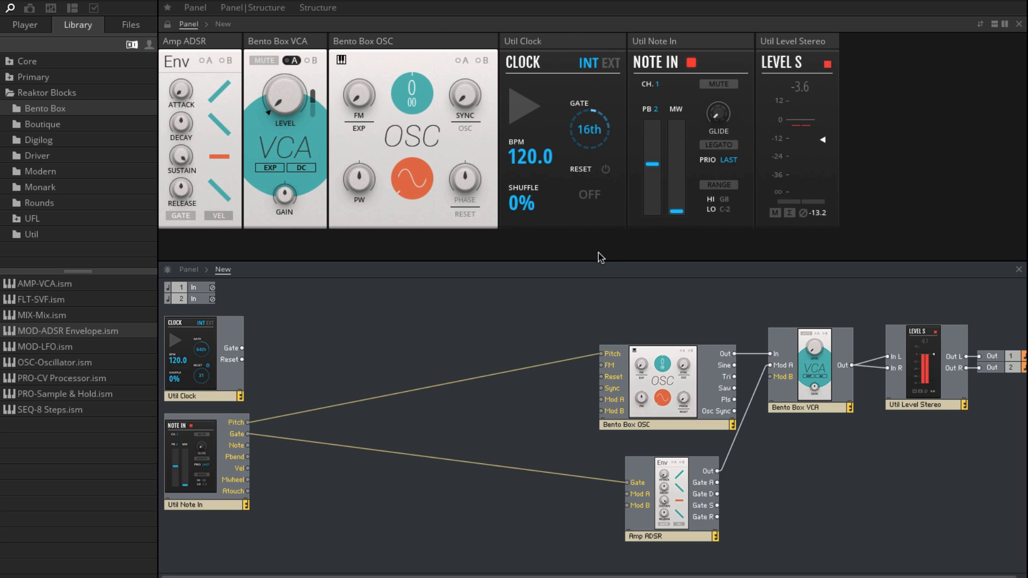
pyautogui.moveTo(456, 432)
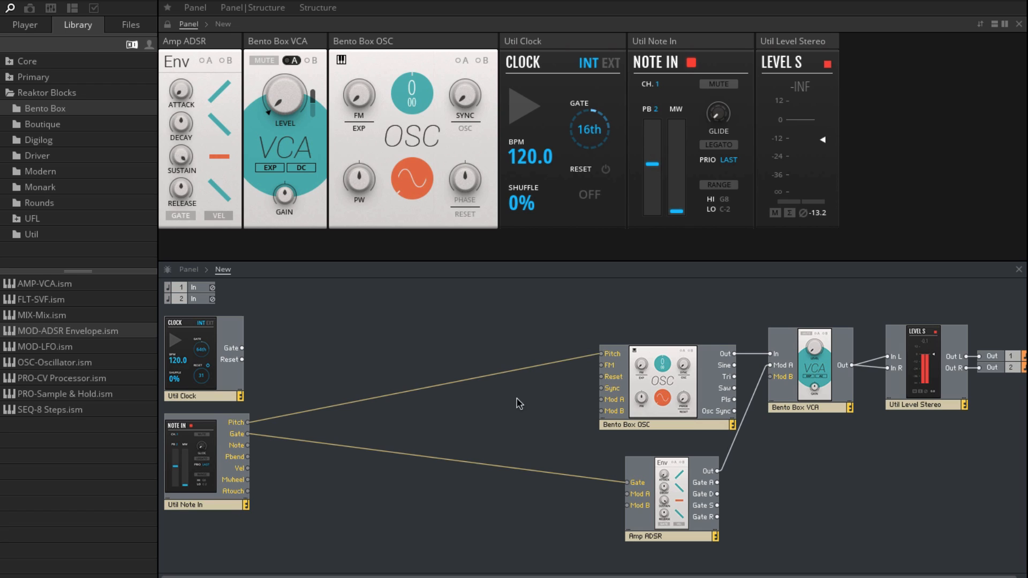
pyautogui.moveTo(483, 398)
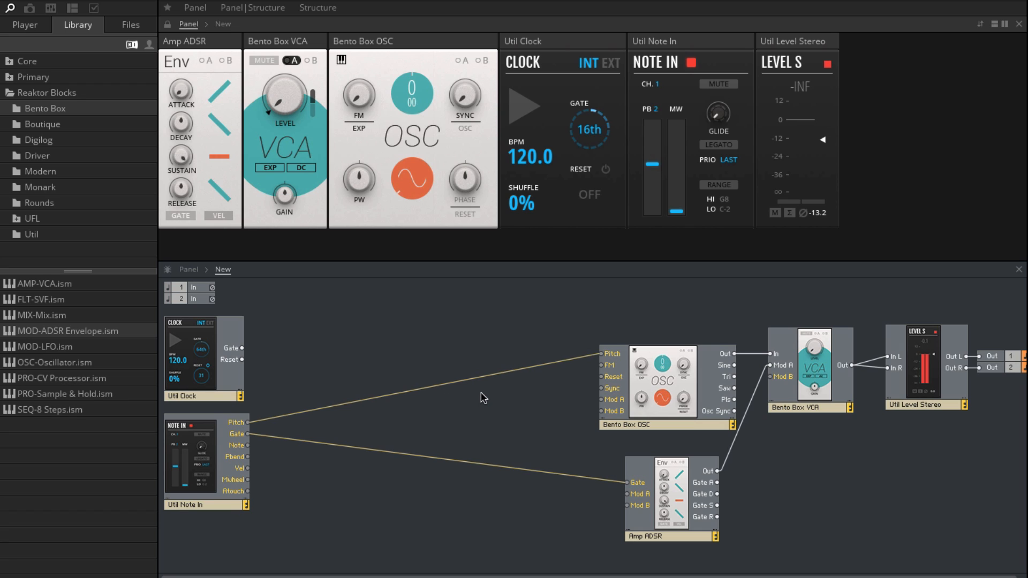
pyautogui.moveTo(75, 348)
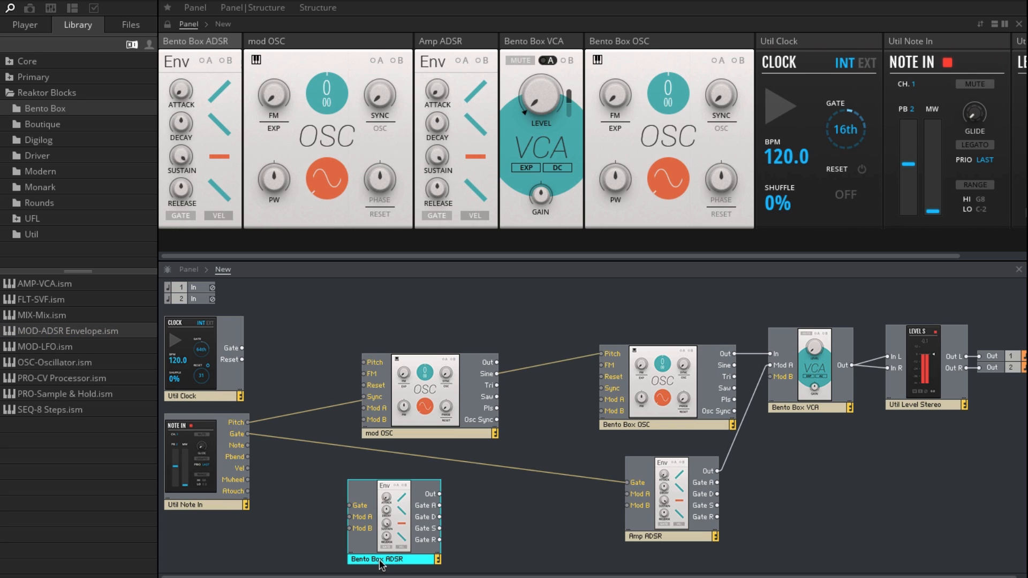
# Start renaming the new envelope block to Mod Amount ADSR beside mod OSC
pyautogui.click(393, 559)
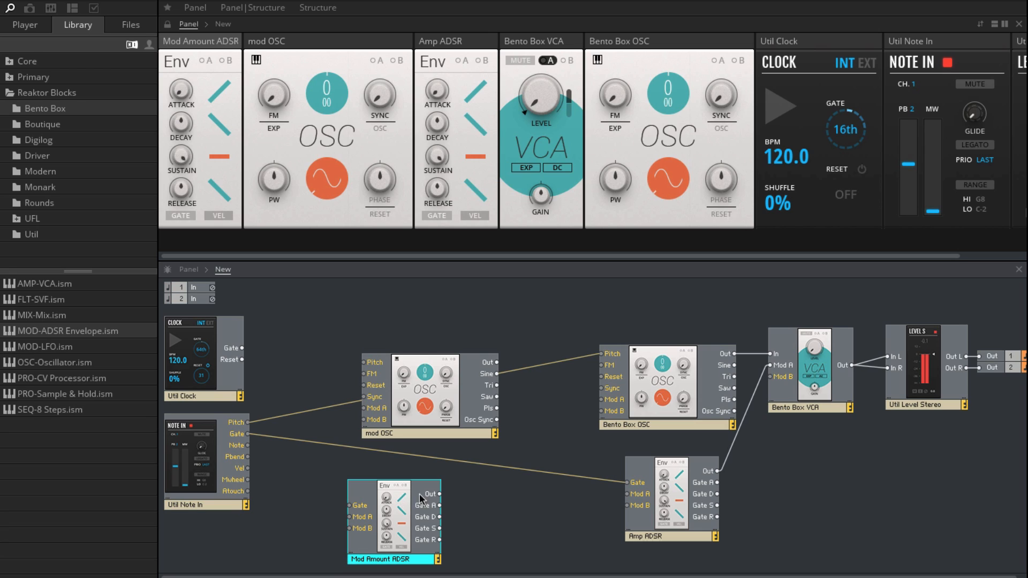
pyautogui.click(430, 434)
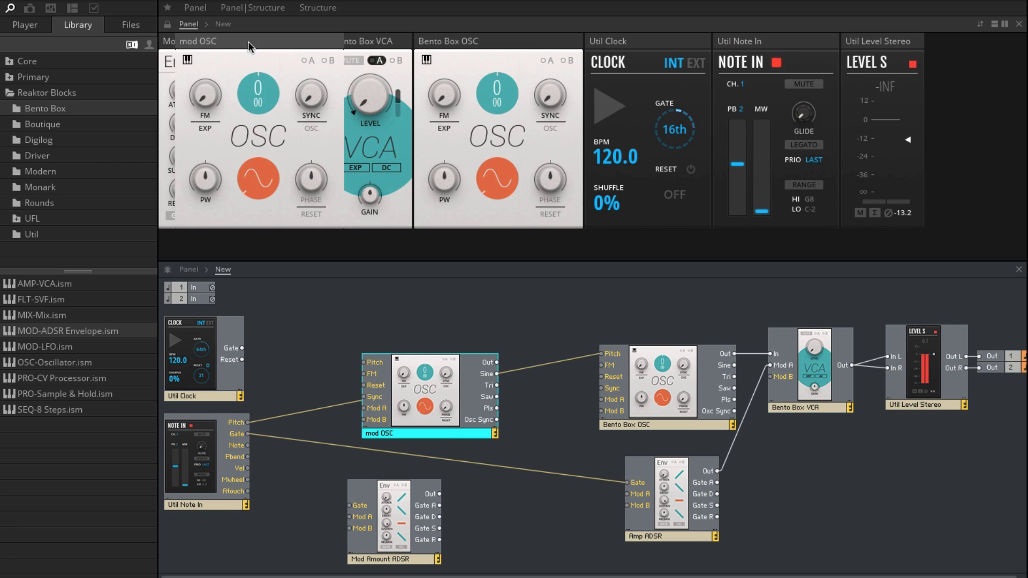
pyautogui.hscroll(-3)
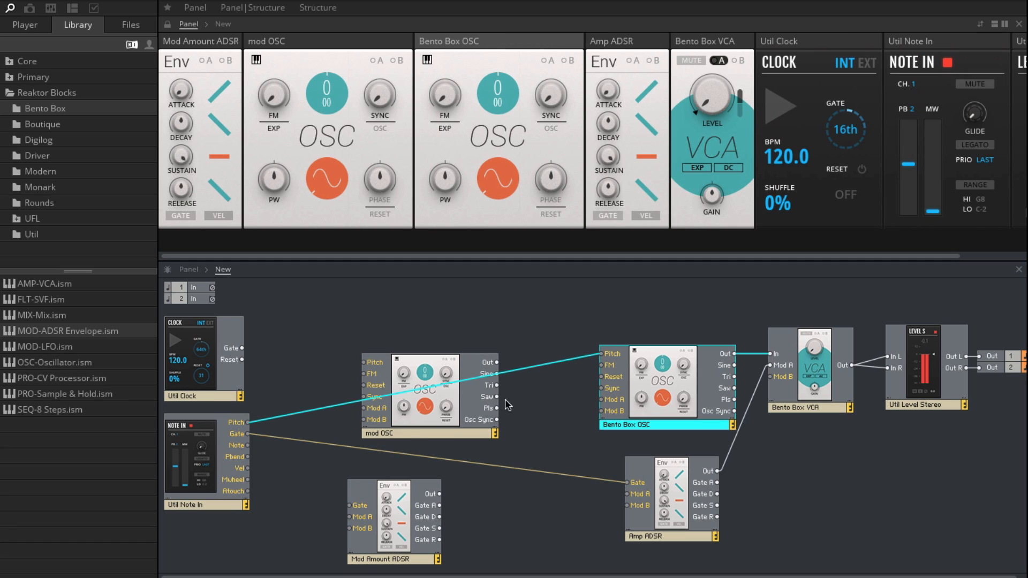
pyautogui.moveTo(413, 451)
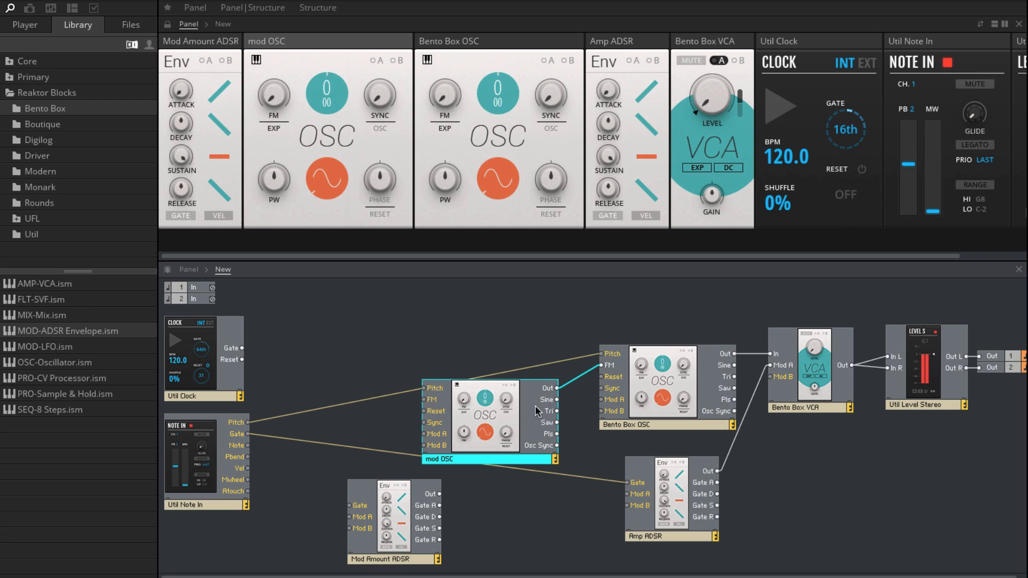
pyautogui.moveTo(596, 383)
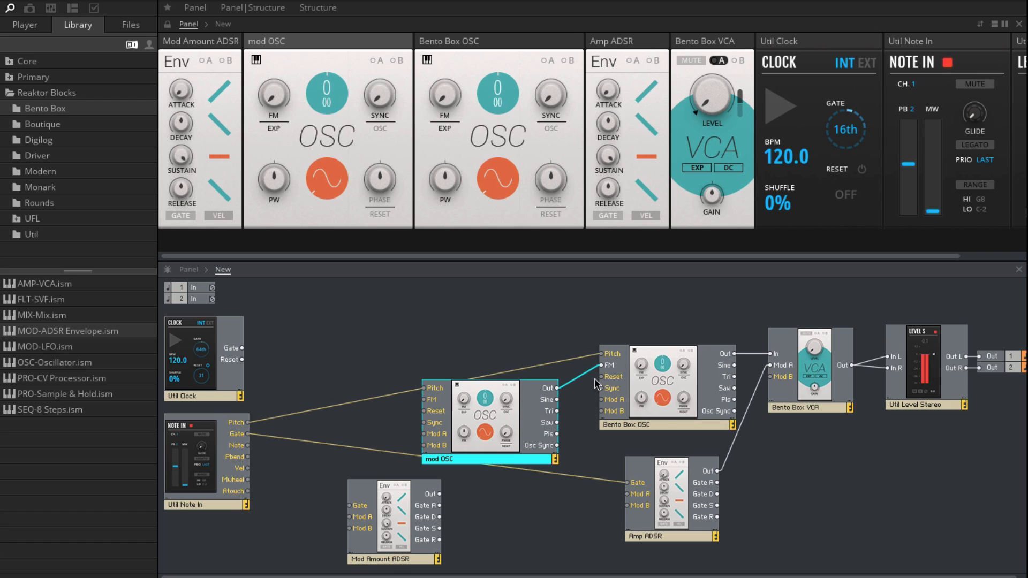
pyautogui.moveTo(642, 400)
pyautogui.write('Carrier')
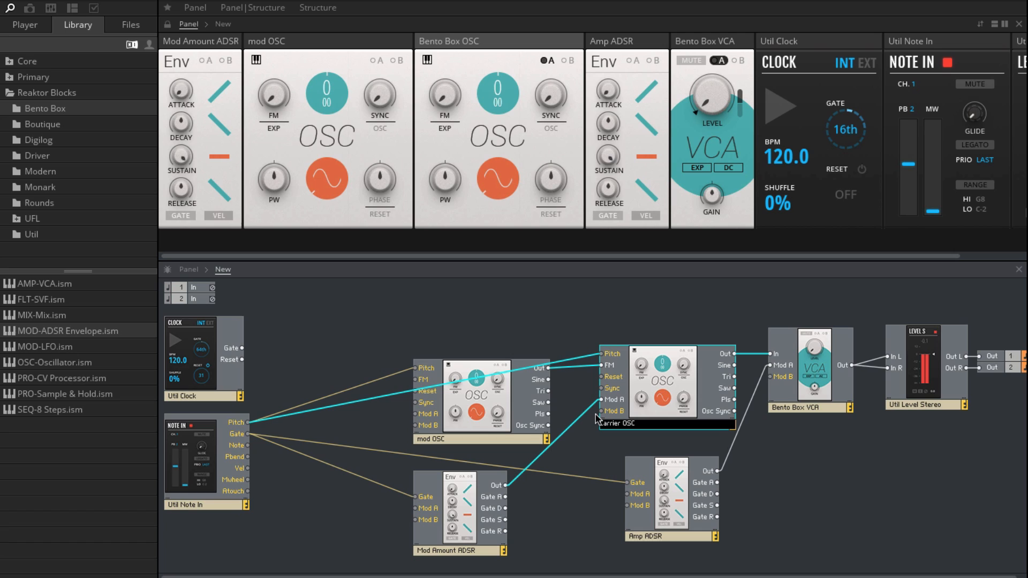
# Rename the main oscillator to Carrier OSC
pyautogui.doubleClick(661, 424)
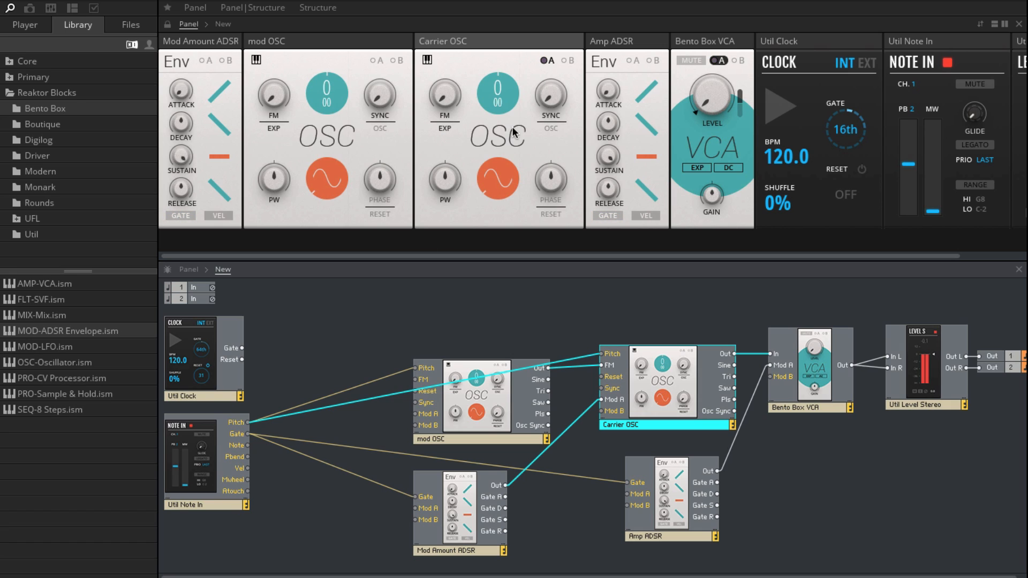
pyautogui.moveTo(447, 104)
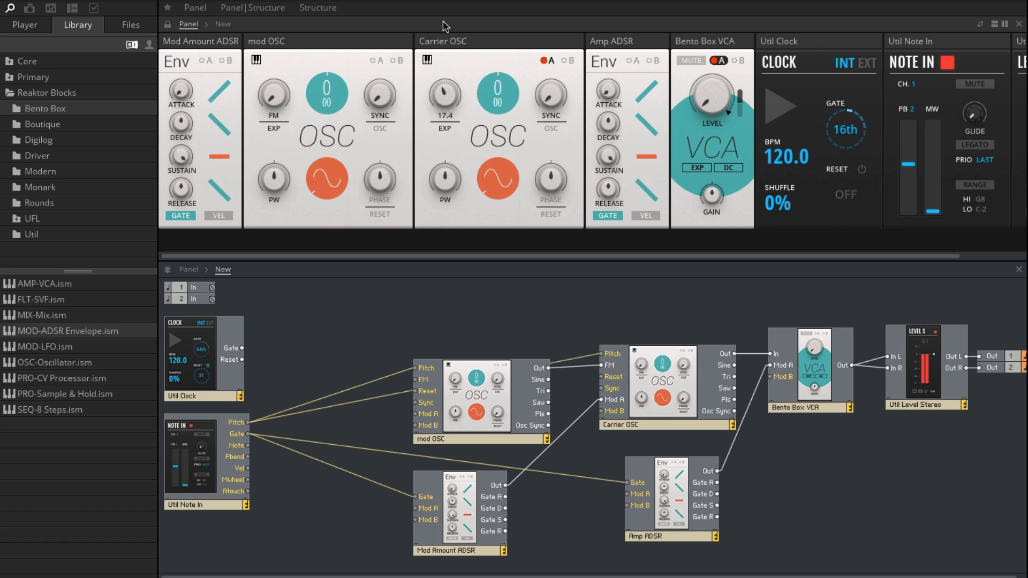
# Adjust the carrier oscillator's FM amount and reveal the Util blocks for the Scope
pyautogui.moveTo(444, 94); pyautogui.dragTo(433, 105)
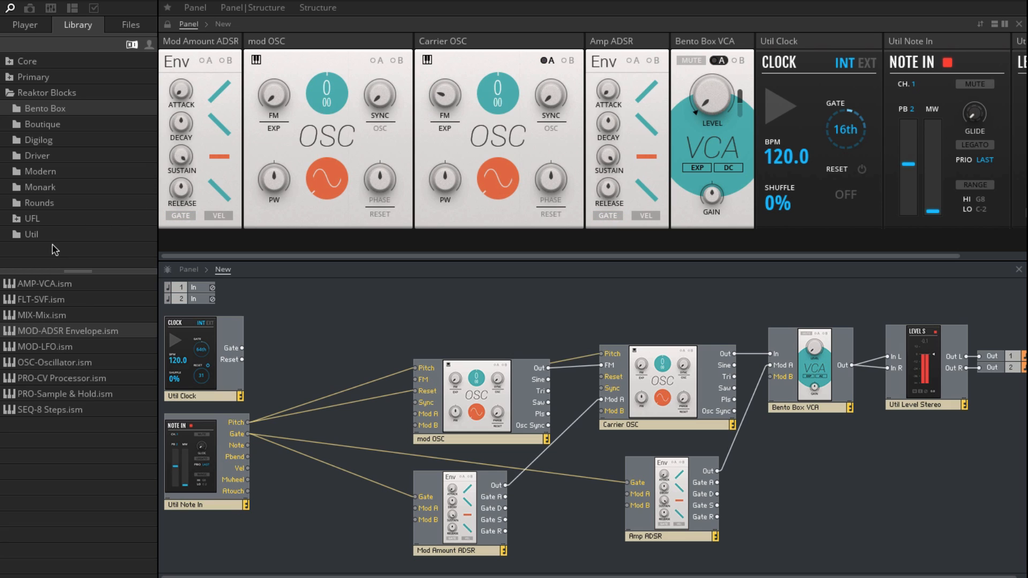
pyautogui.click(30, 234)
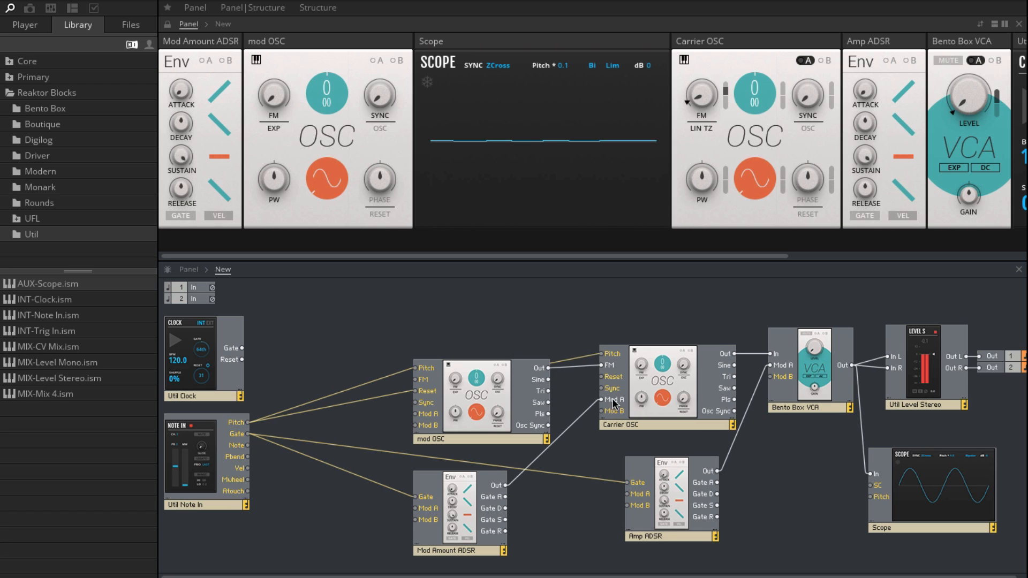
pyautogui.moveTo(728, 95)
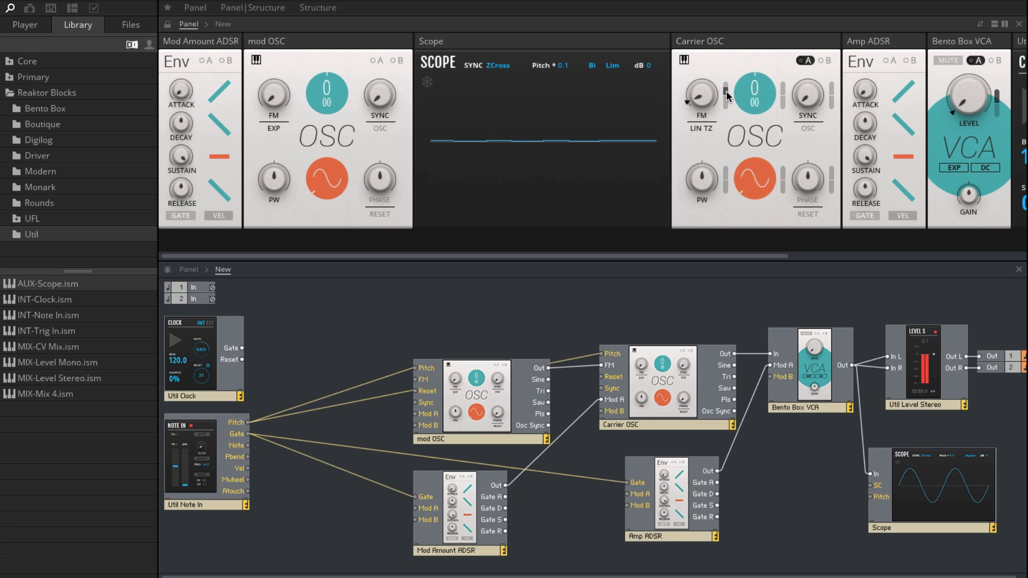
pyautogui.moveTo(730, 83)
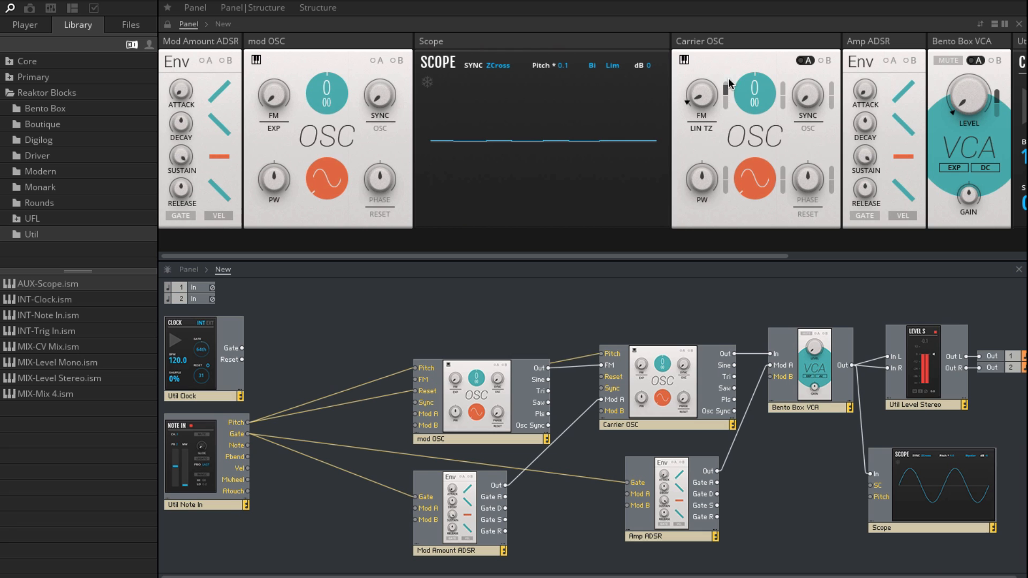
pyautogui.moveTo(731, 75)
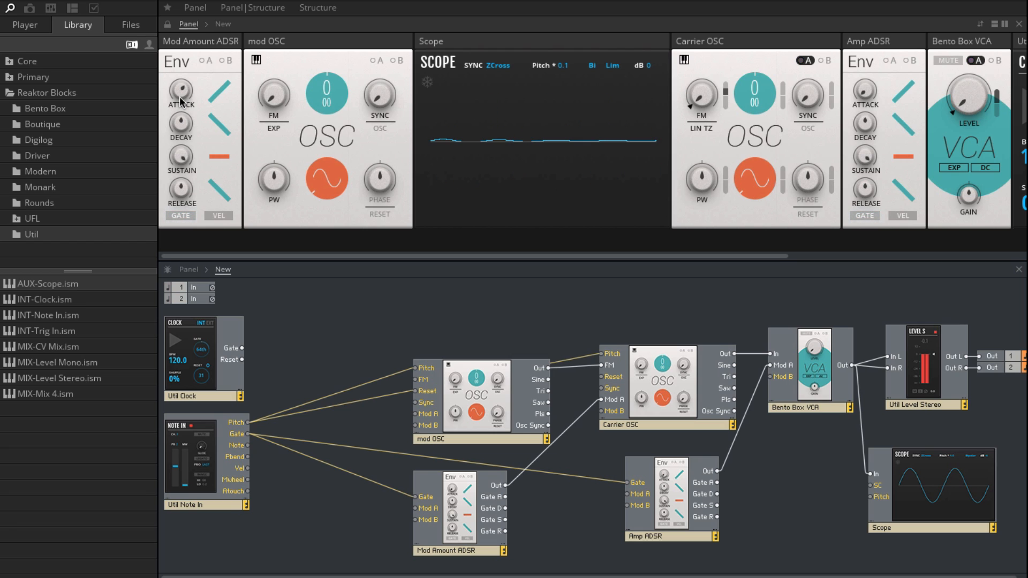
# Adjust a Mod Amount ADSR knob to shape the FM depth envelope
pyautogui.moveTo(180, 90); pyautogui.dragTo(180, 78)
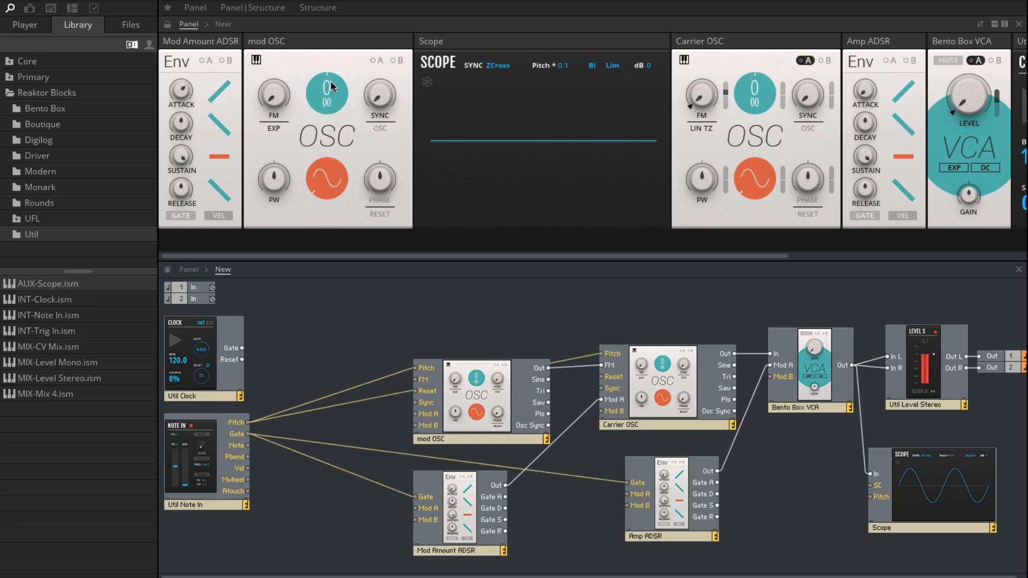
pyautogui.moveTo(329, 92)
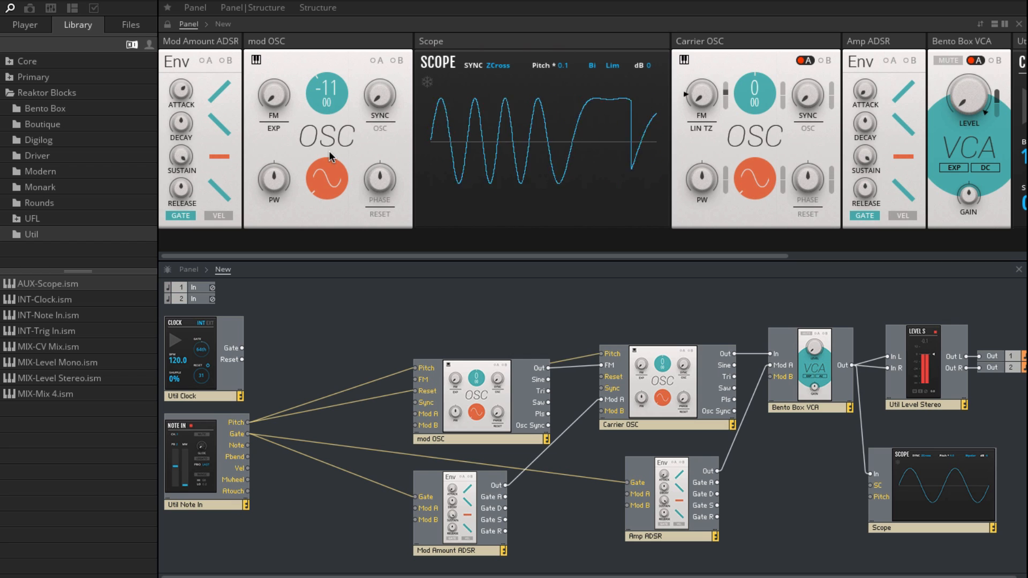
# Tune mod OSC's pitch display up to +12
pyautogui.moveTo(327, 92); pyautogui.dragTo(326, 102)
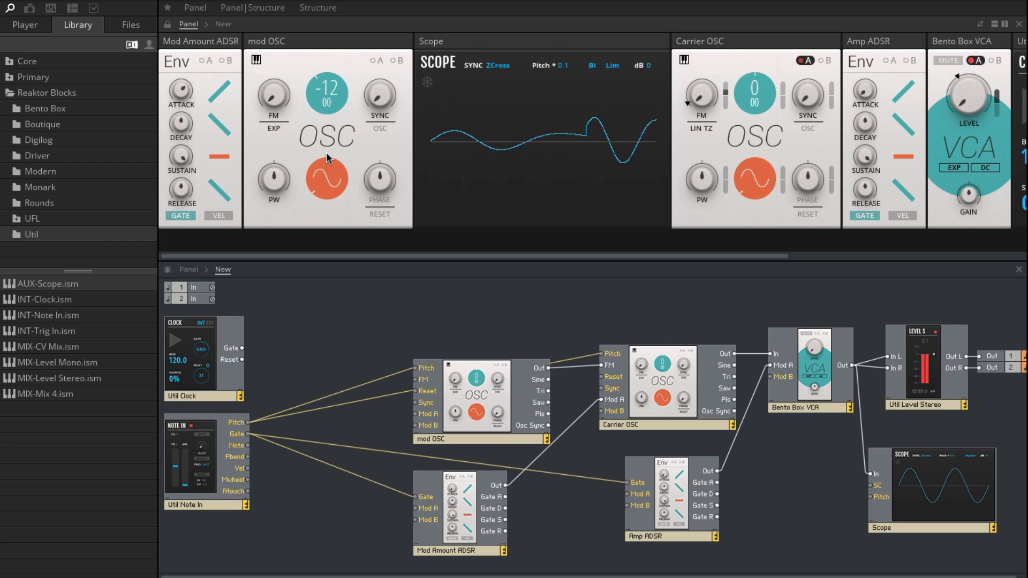
pyautogui.moveTo(328, 157); pyautogui.dragTo(328, 103)
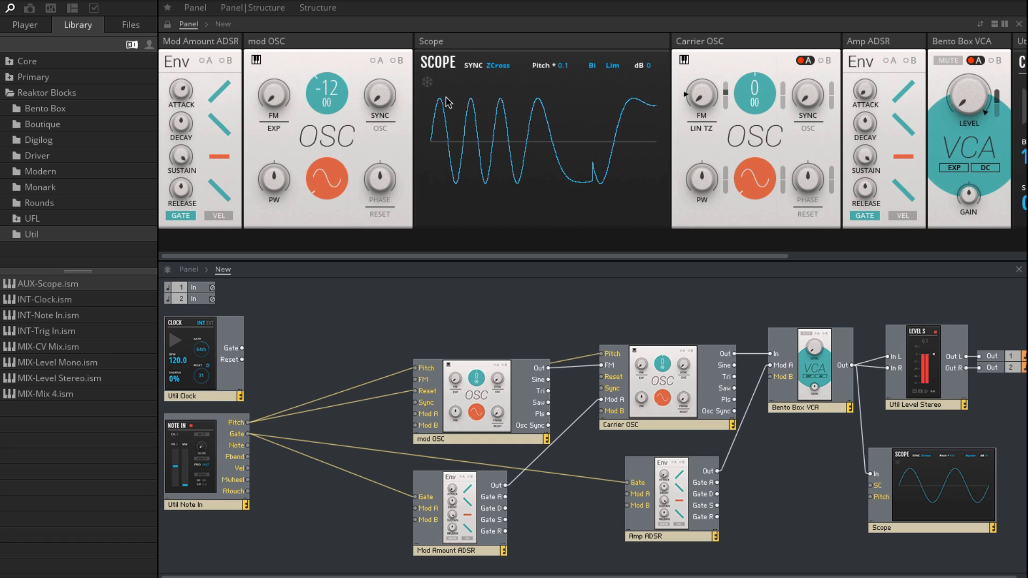
pyautogui.moveTo(326, 93); pyautogui.dragTo(325, 65)
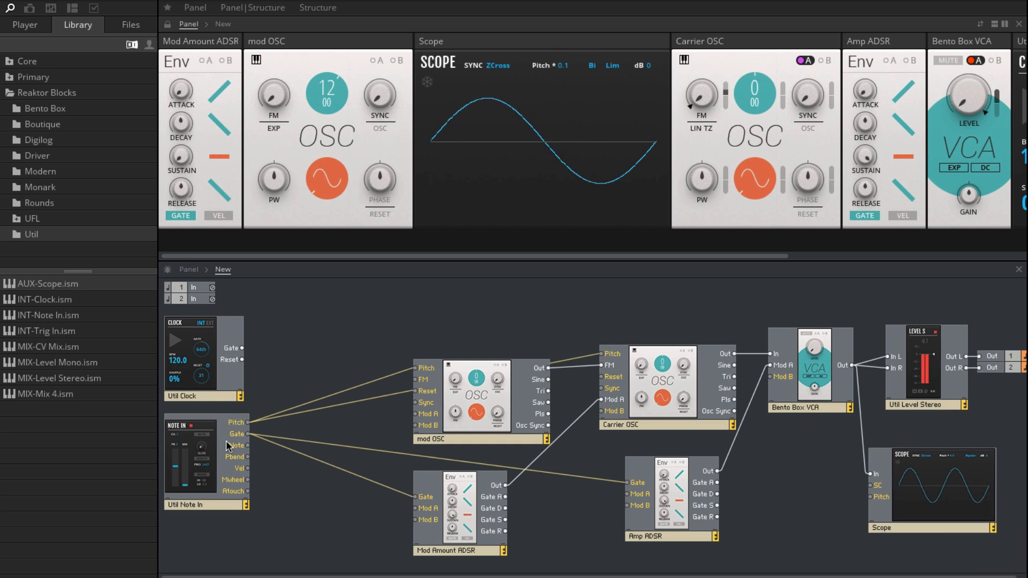
# Lengthen the Mod Amount ADSR decay to around 294 ms
pyautogui.moveTo(180, 92); pyautogui.dragTo(183, 105)
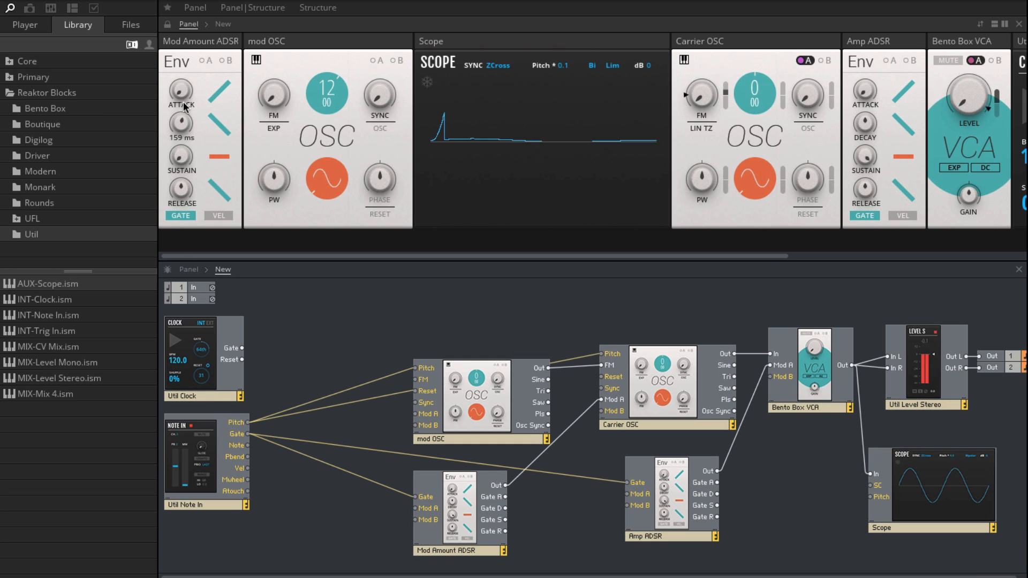
pyautogui.moveTo(180, 90); pyautogui.dragTo(180, 72)
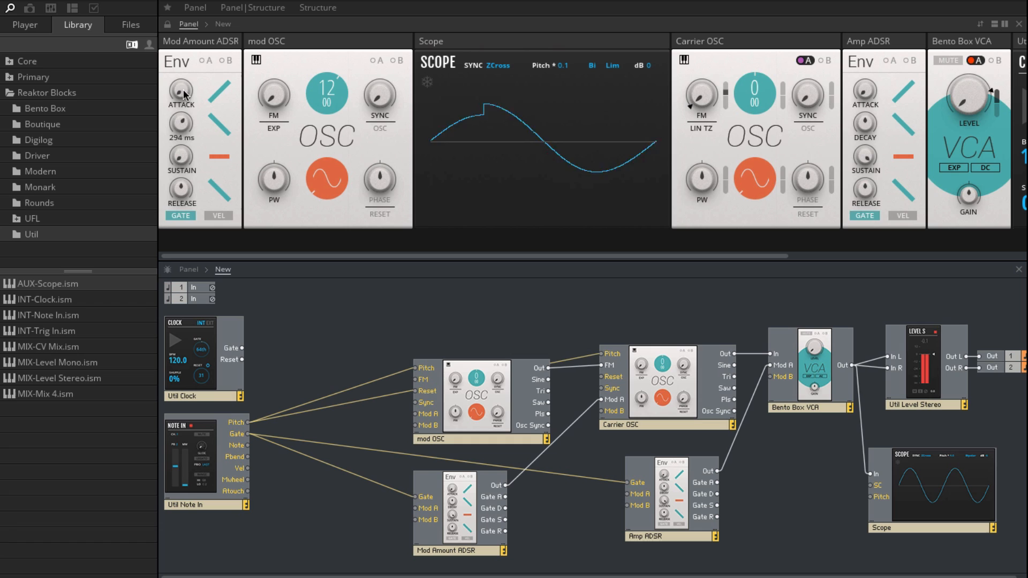
pyautogui.moveTo(181, 90); pyautogui.dragTo(181, 72)
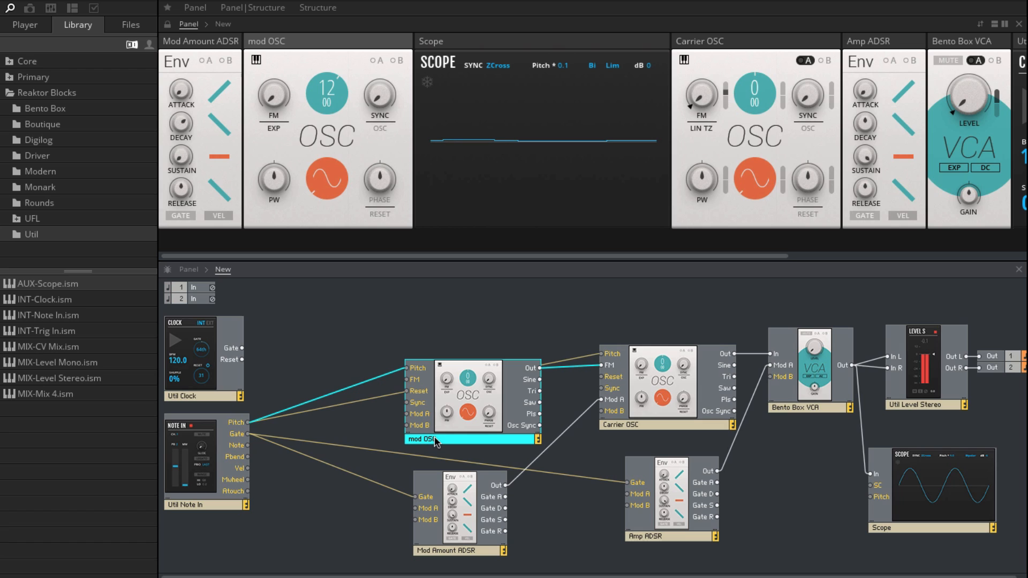
pyautogui.moveTo(537, 368)
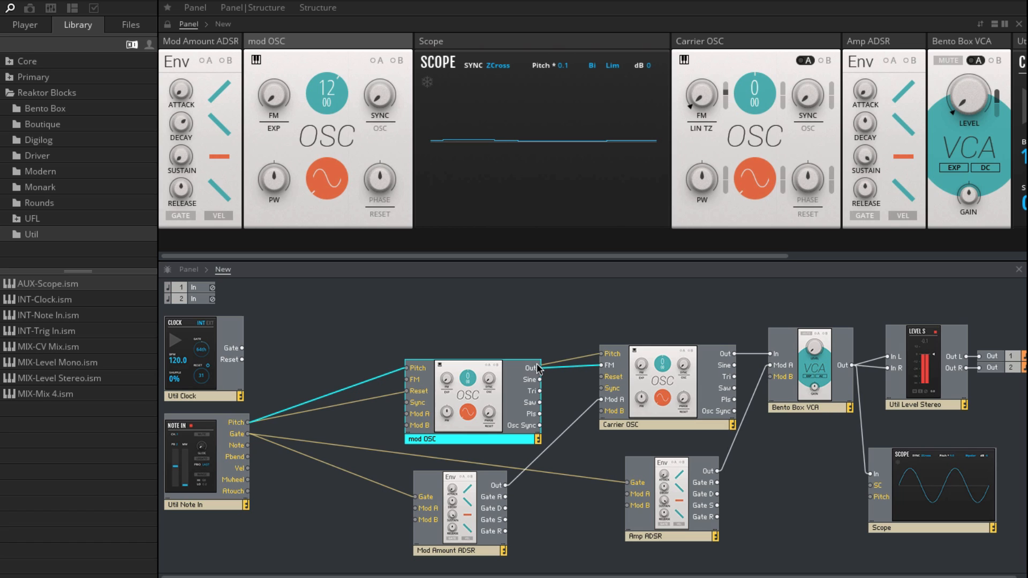
pyautogui.moveTo(613, 370)
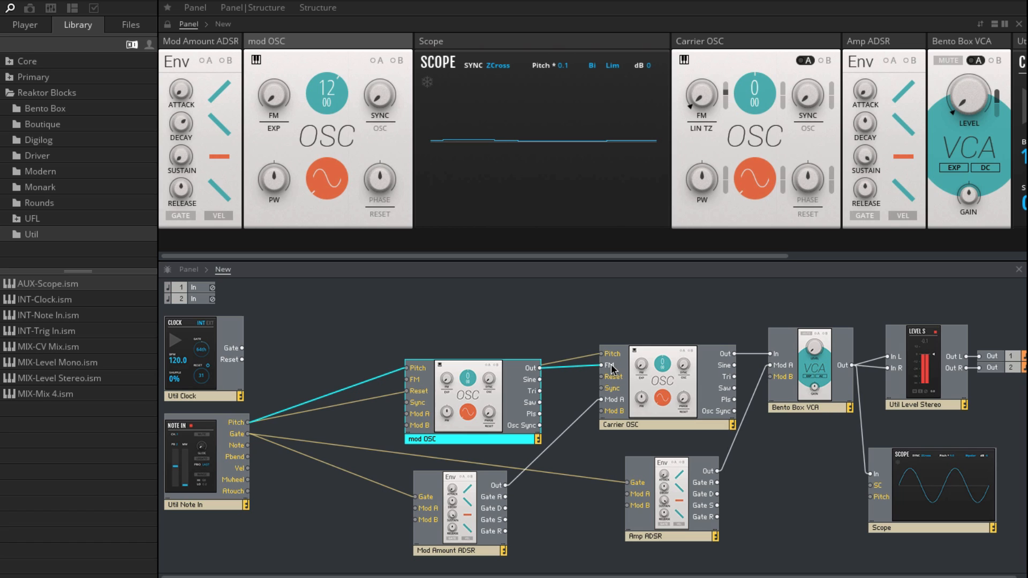
pyautogui.click(458, 550)
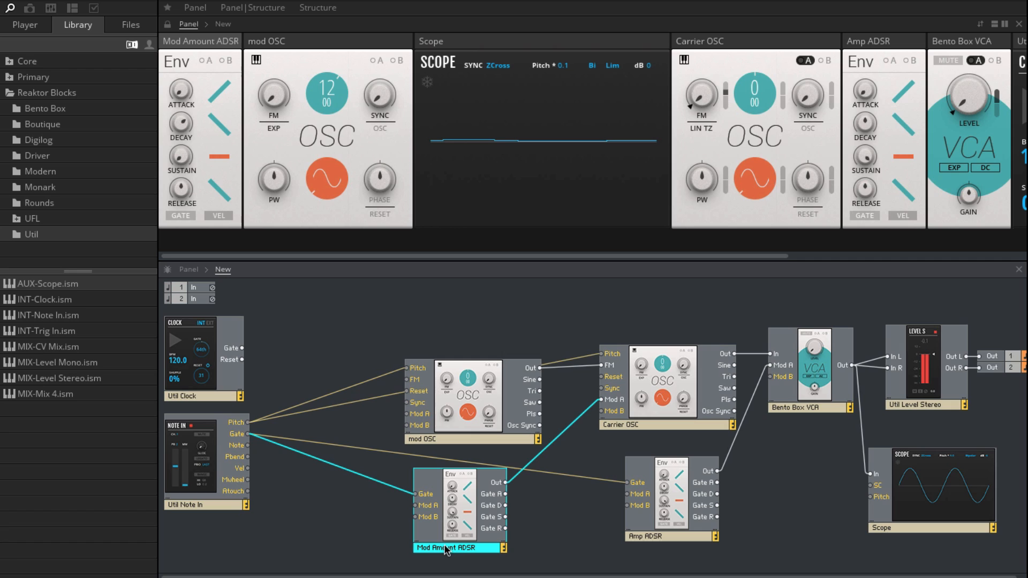
pyautogui.click(470, 439)
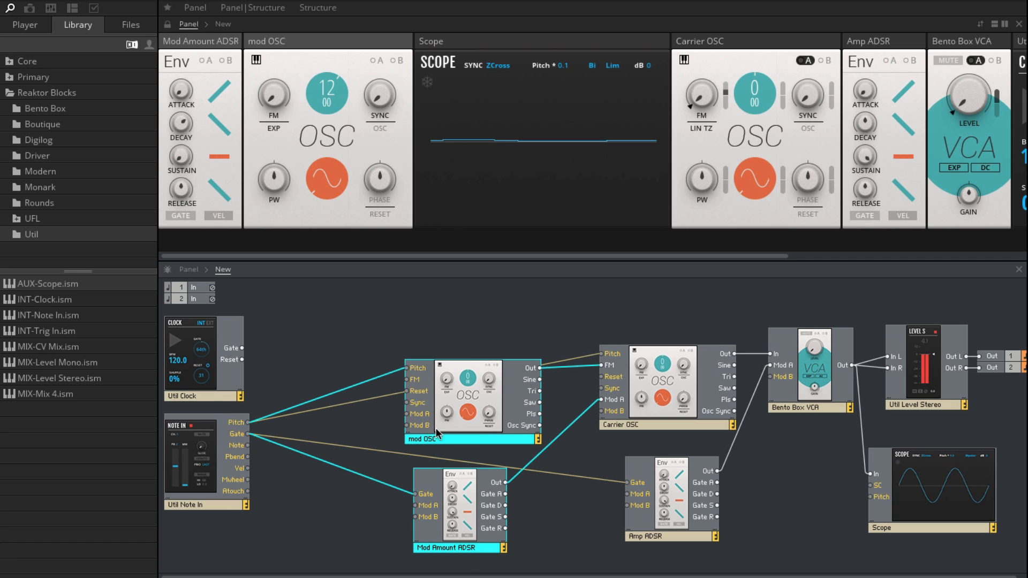
pyautogui.moveTo(341, 385)
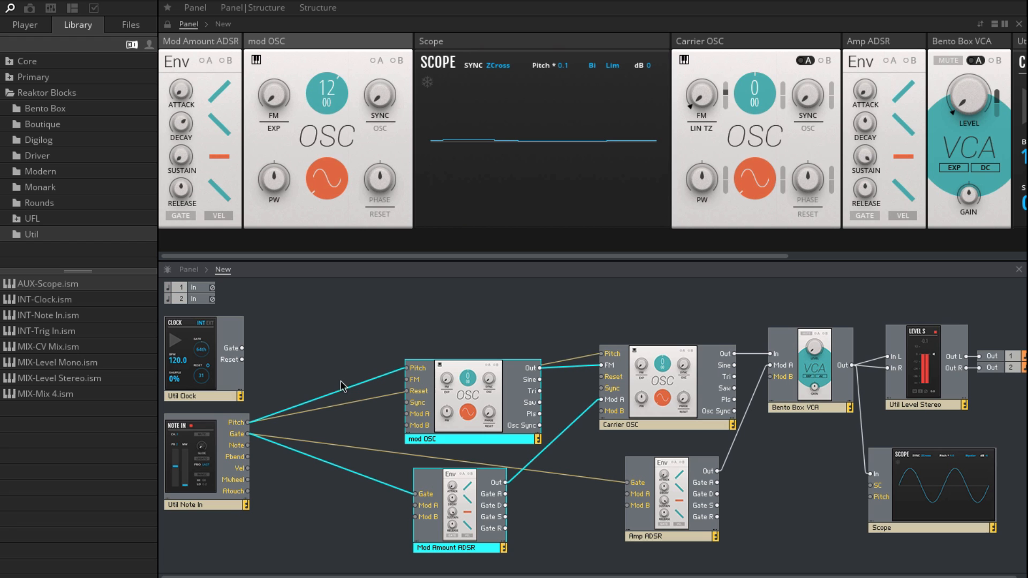